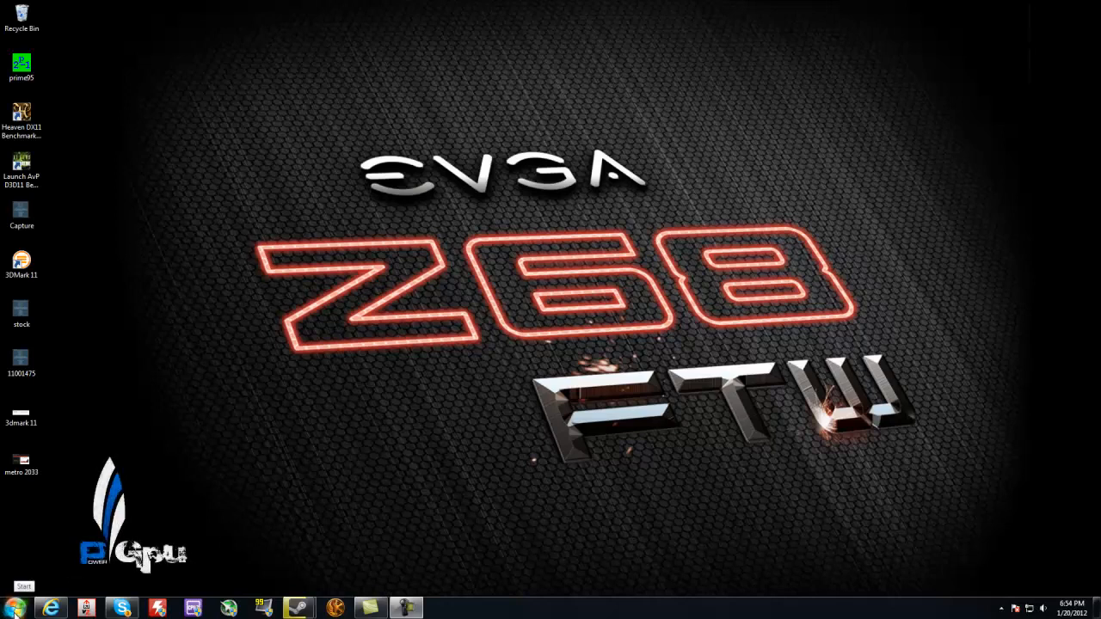
- Bring up the Start menu briefly and dismiss it again
click(24, 585)
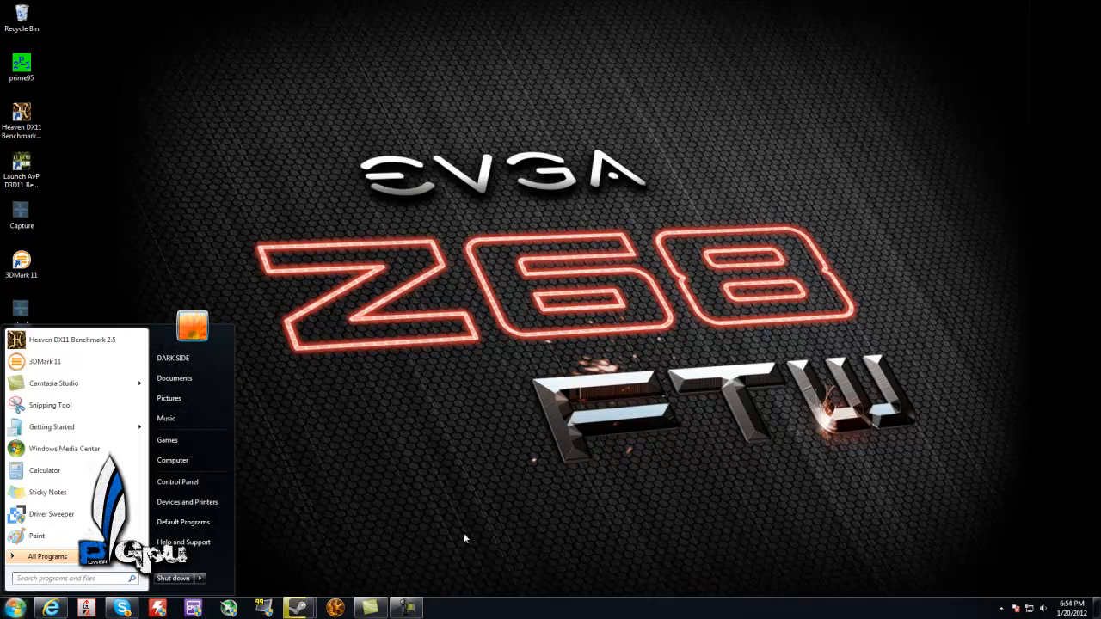
click(468, 534)
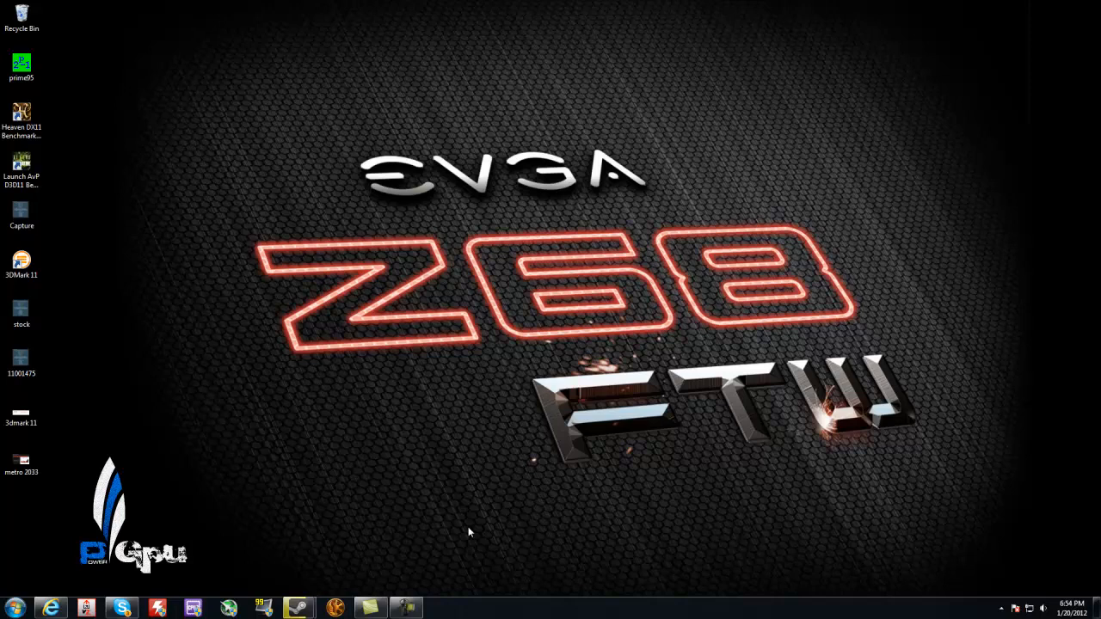
mouse_move(8, 348)
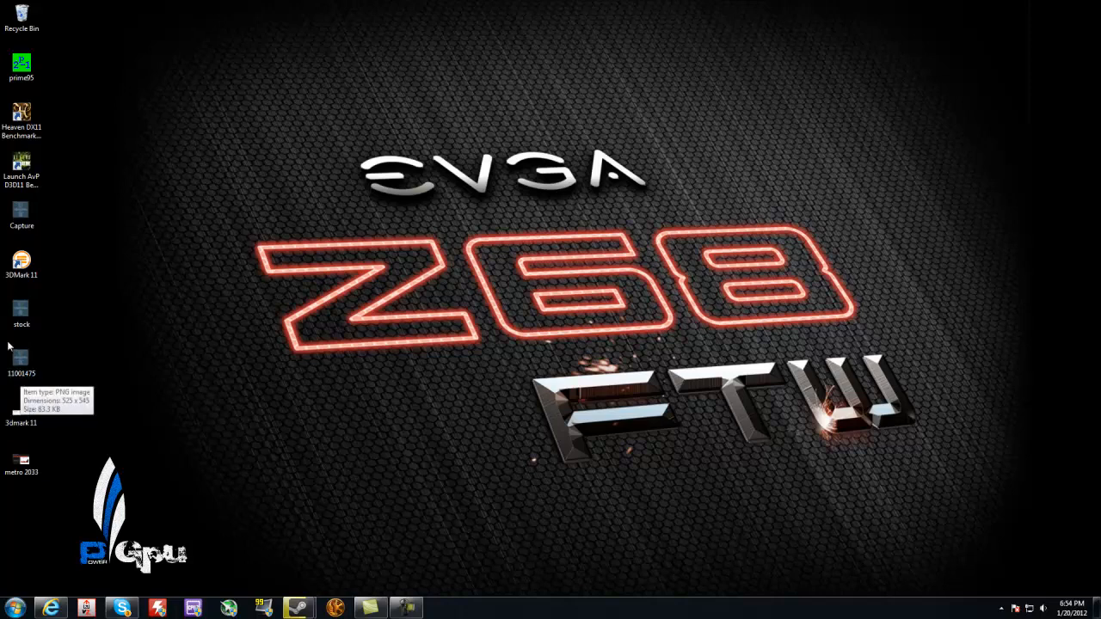
mouse_move(19, 319)
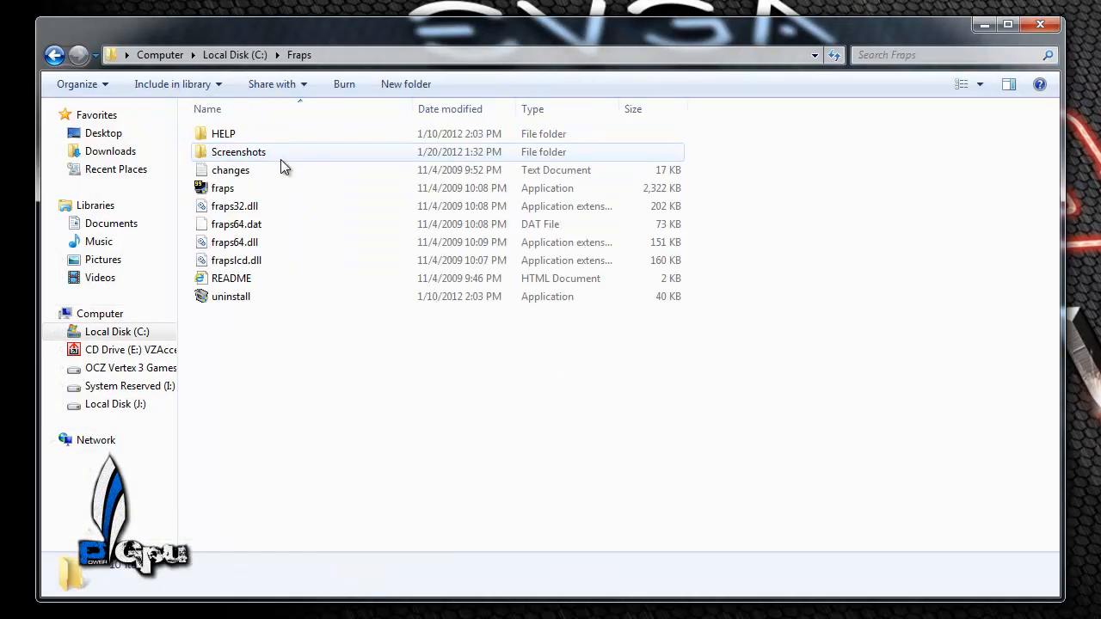
- Enter the Screenshots folder and select the LP2DX11 benchmark screenshot
double_click(237, 151)
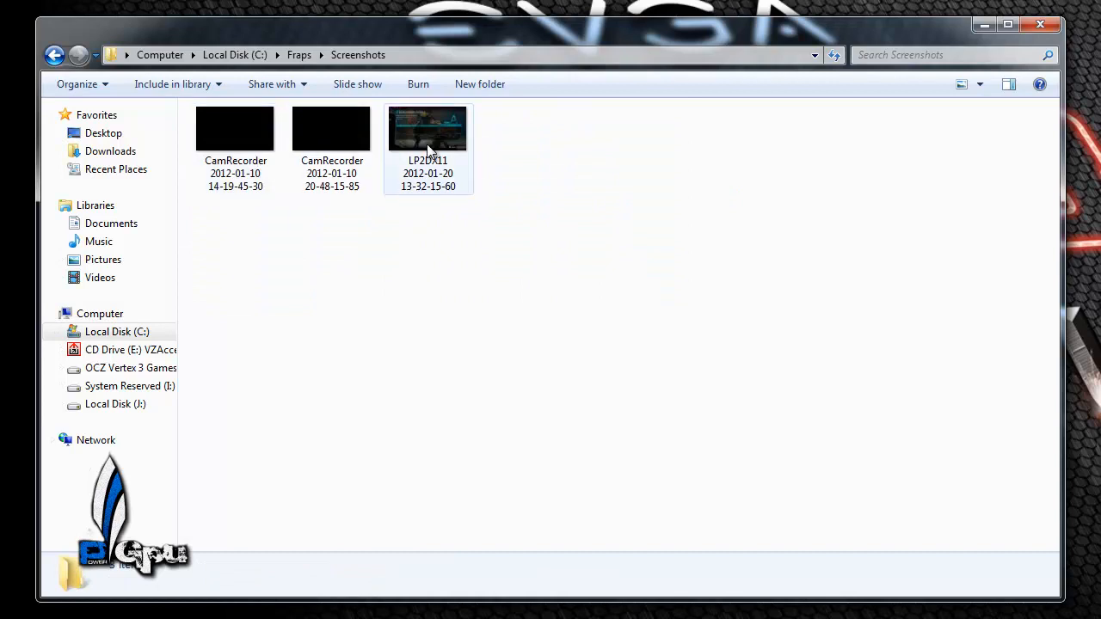
click(325, 218)
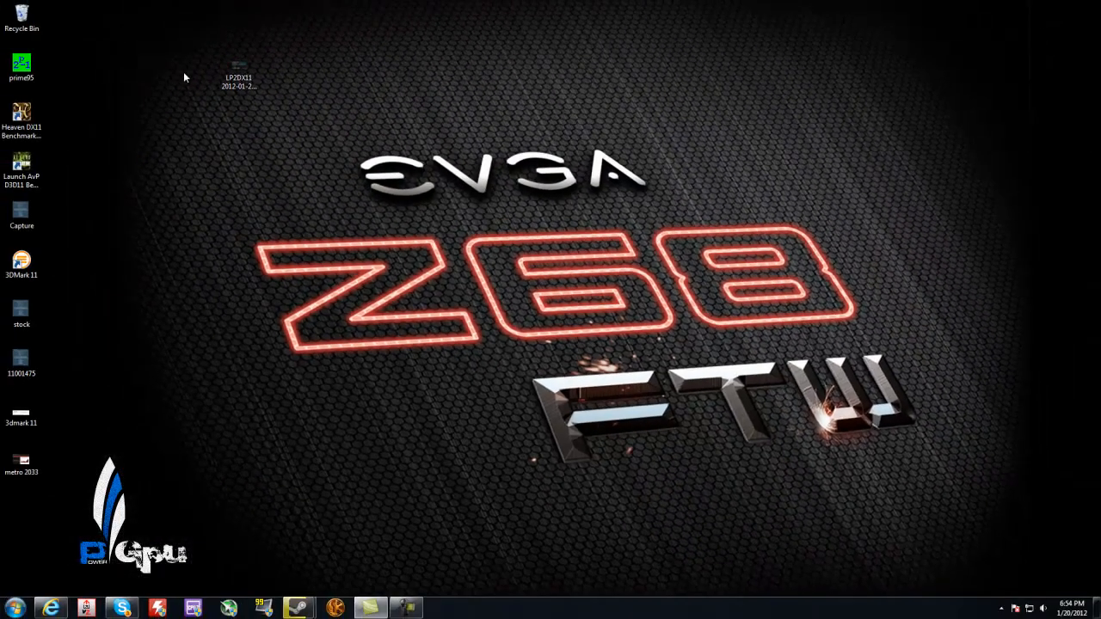
double_click(238, 66)
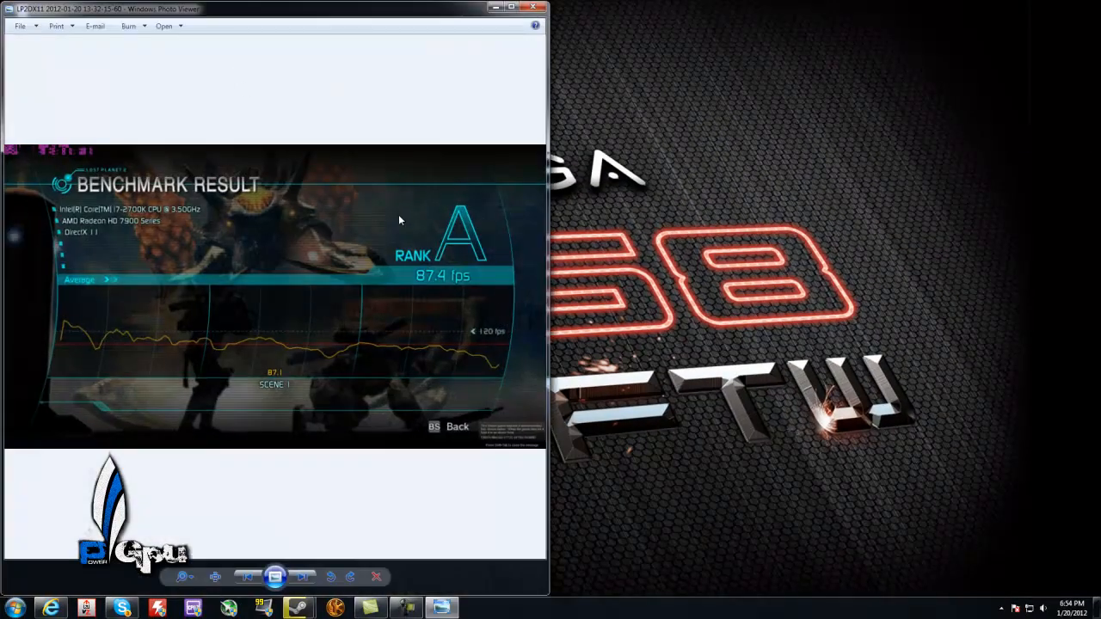
click(502, 7)
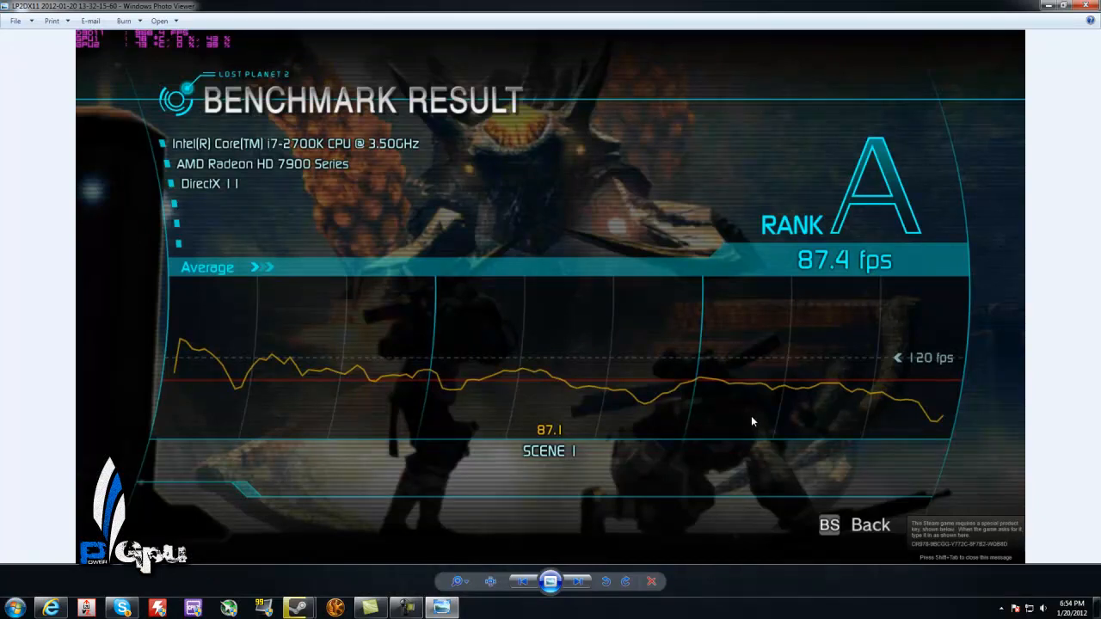
mouse_move(274, 186)
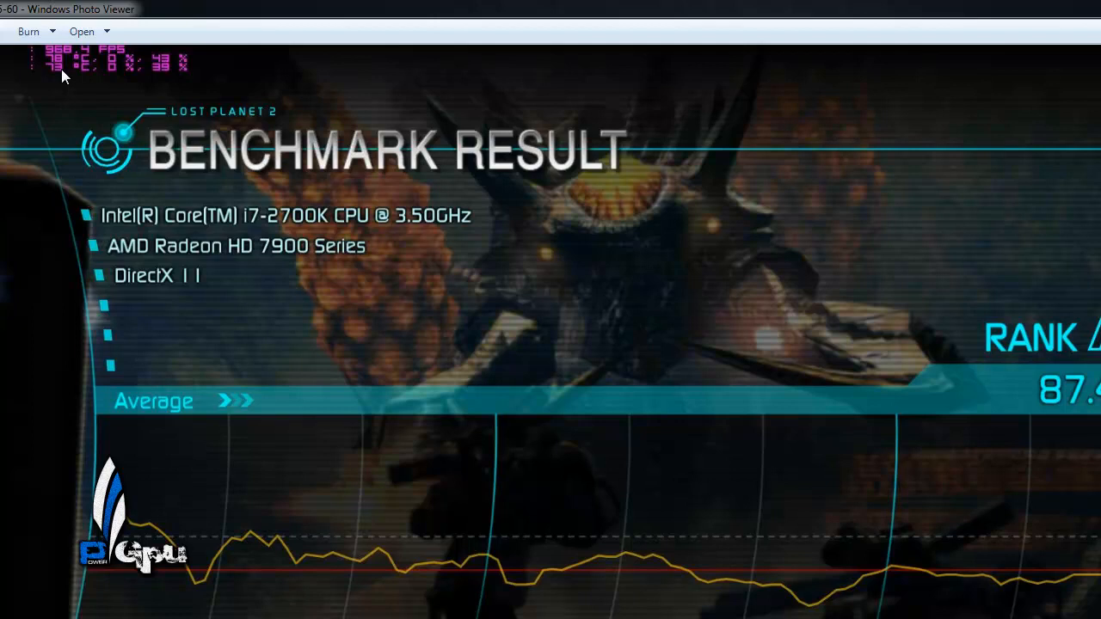
mouse_move(172, 67)
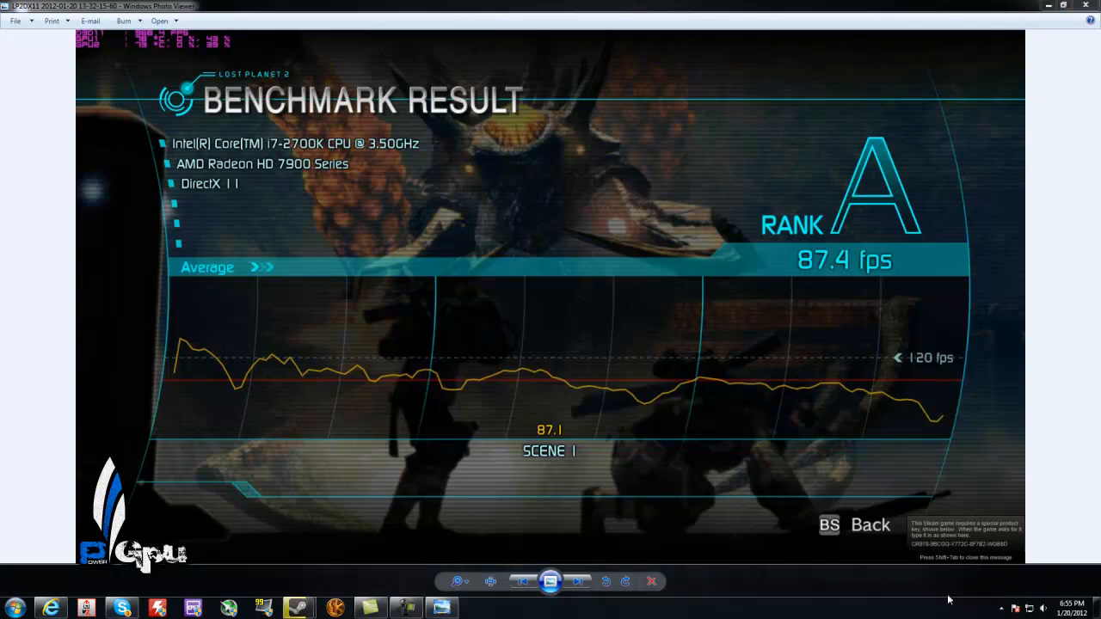
mouse_move(828, 277)
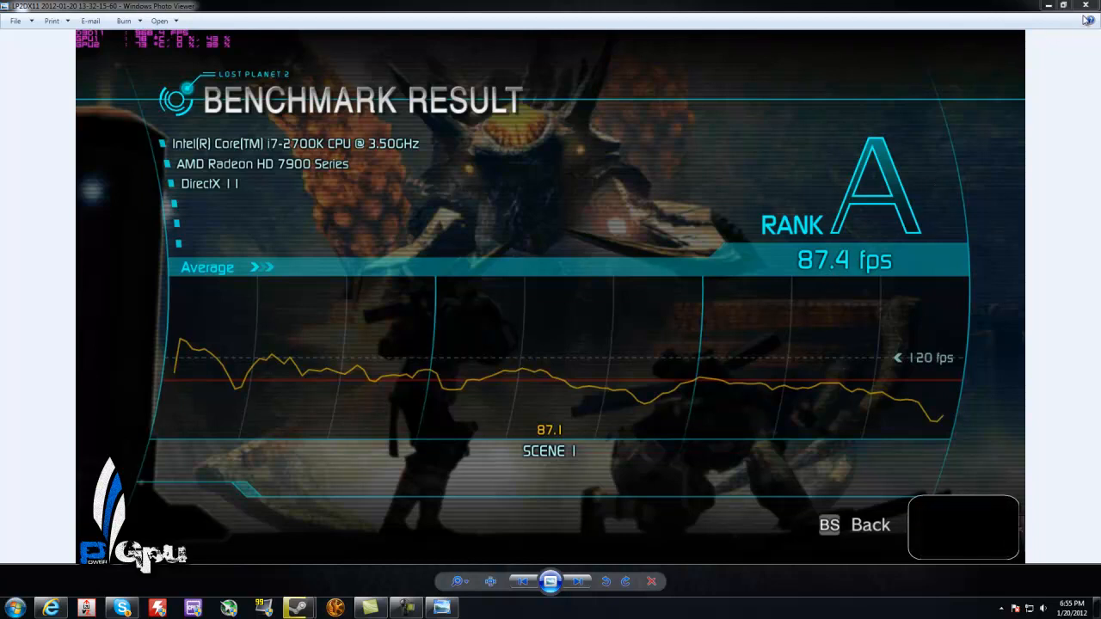
click(1086, 7)
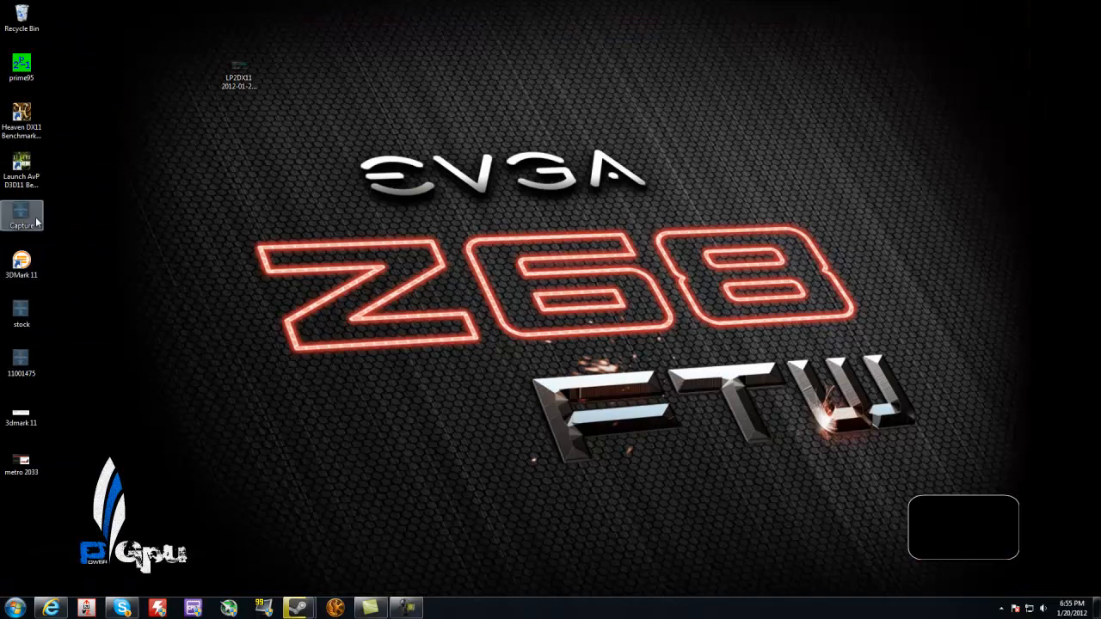
double_click(21, 215)
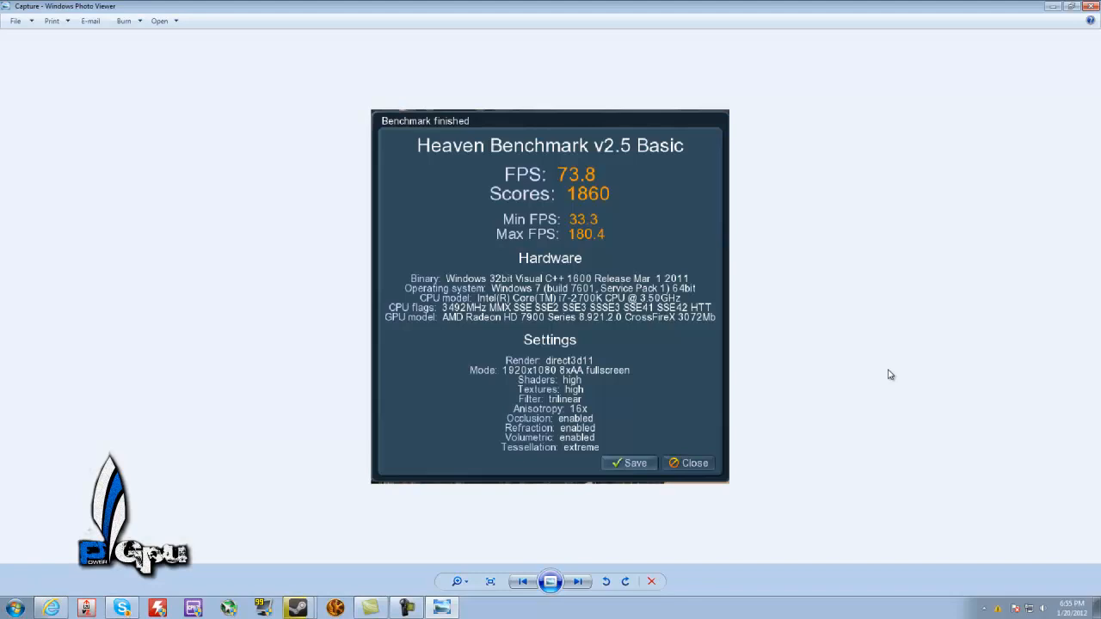
mouse_move(1005, 553)
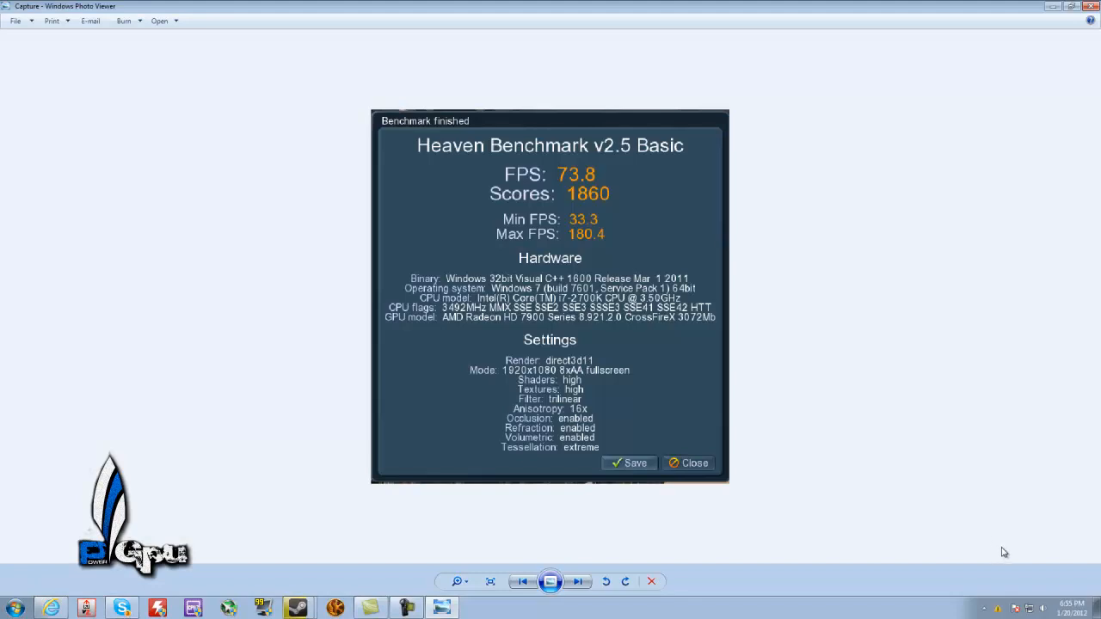
mouse_move(951, 495)
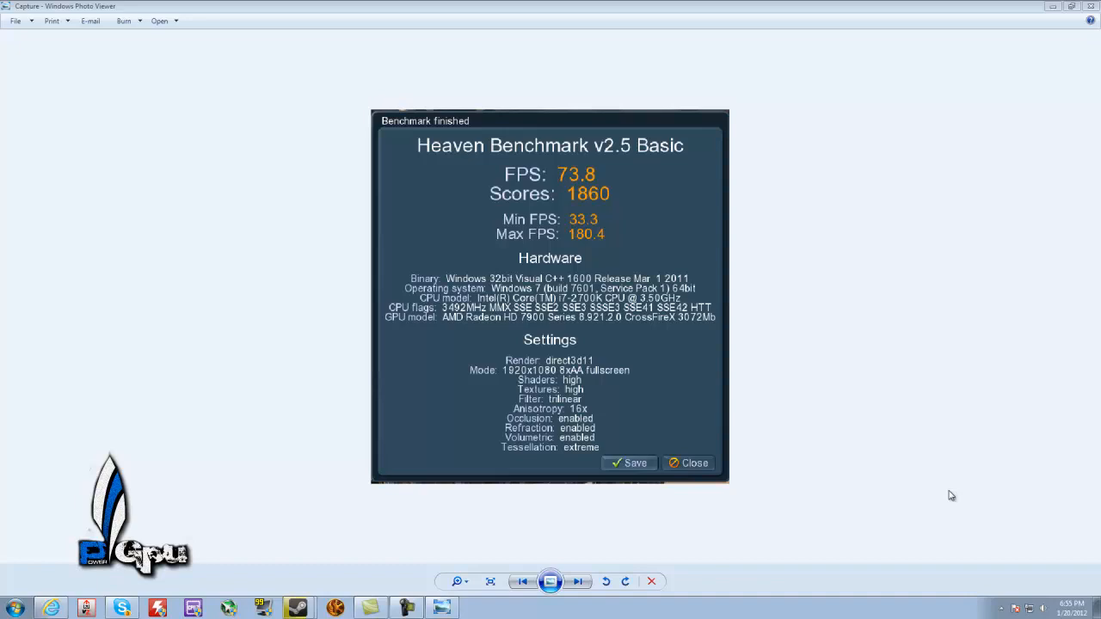
mouse_move(656, 485)
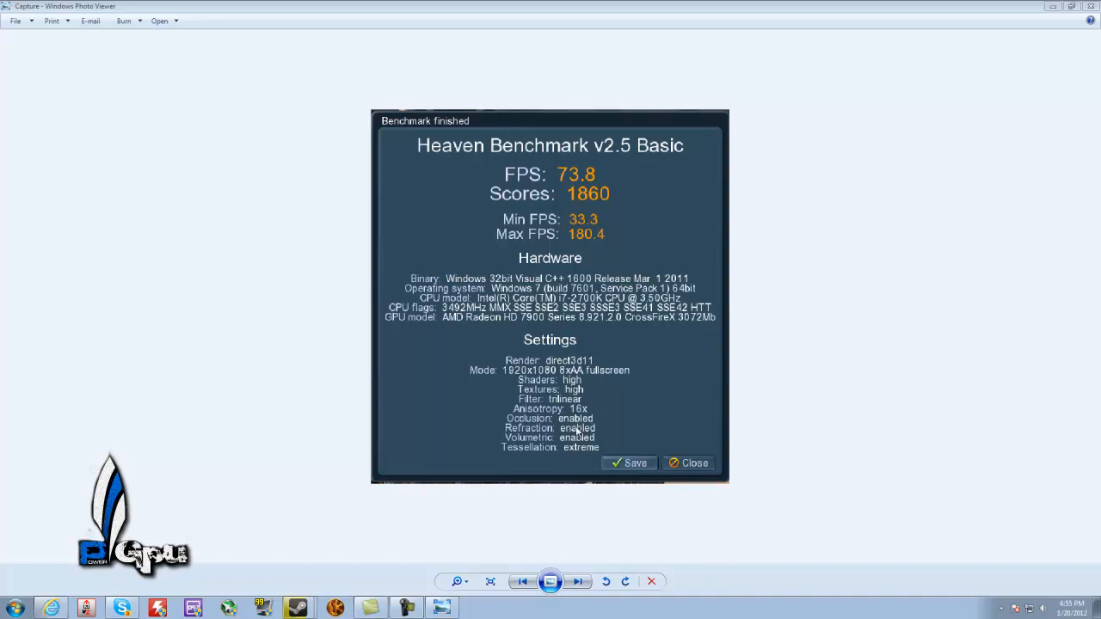
click(688, 463)
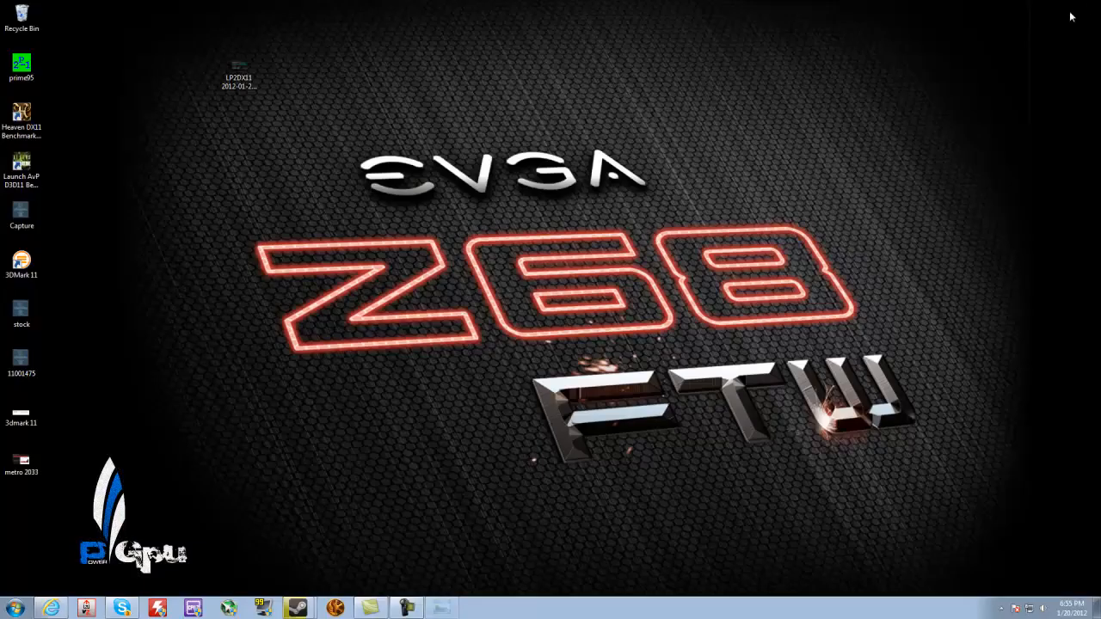
click(20, 361)
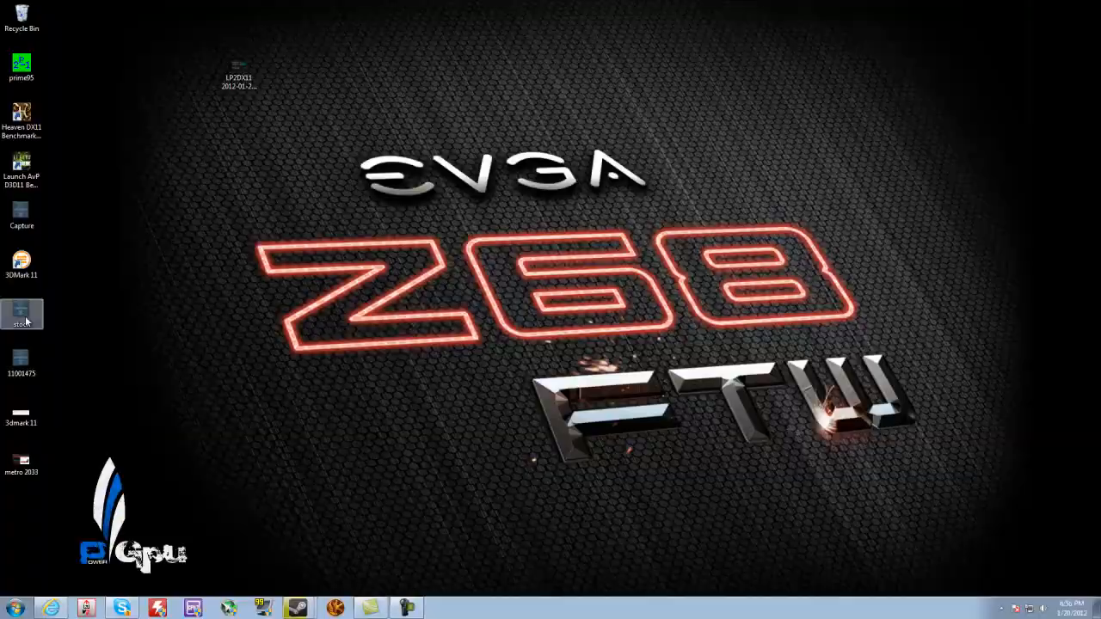
double_click(20, 313)
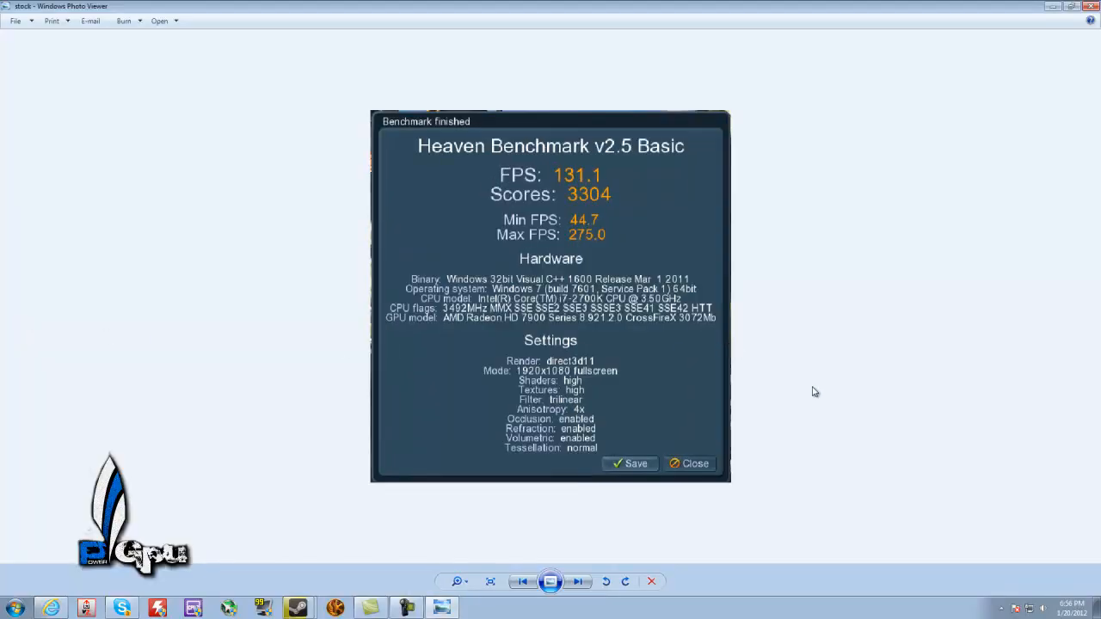
mouse_move(823, 394)
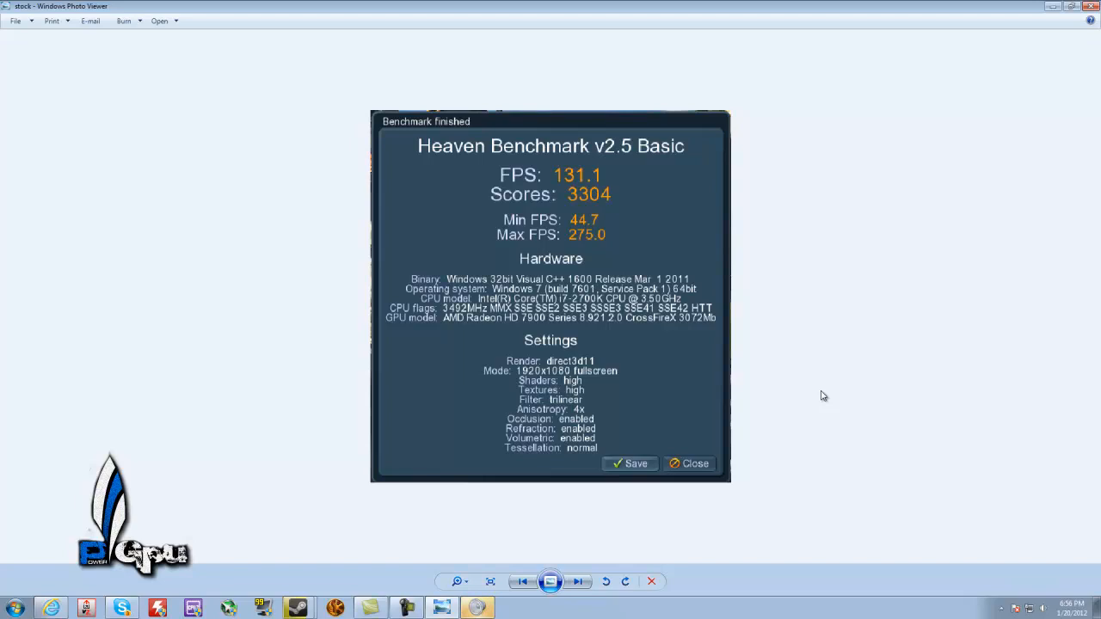
mouse_move(588, 262)
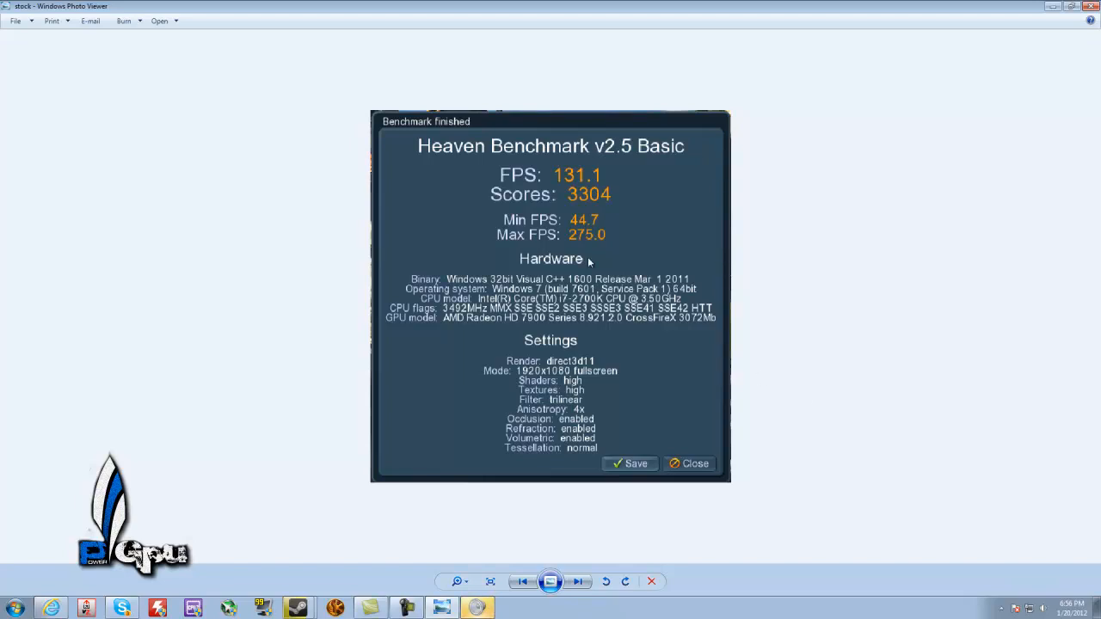
mouse_move(599, 186)
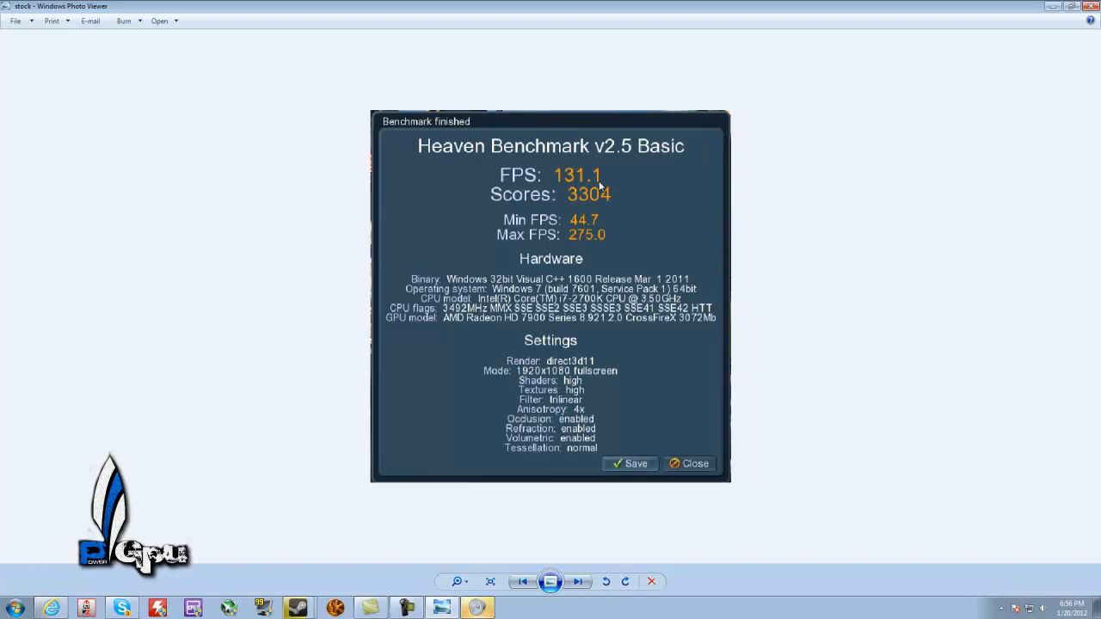
mouse_move(564, 248)
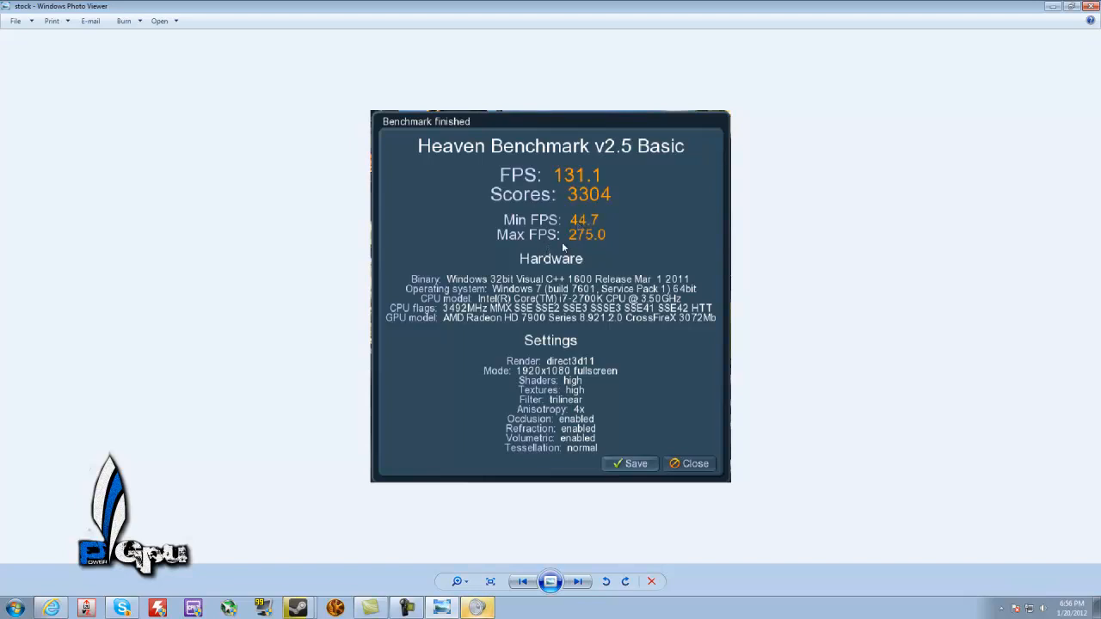
mouse_move(844, 409)
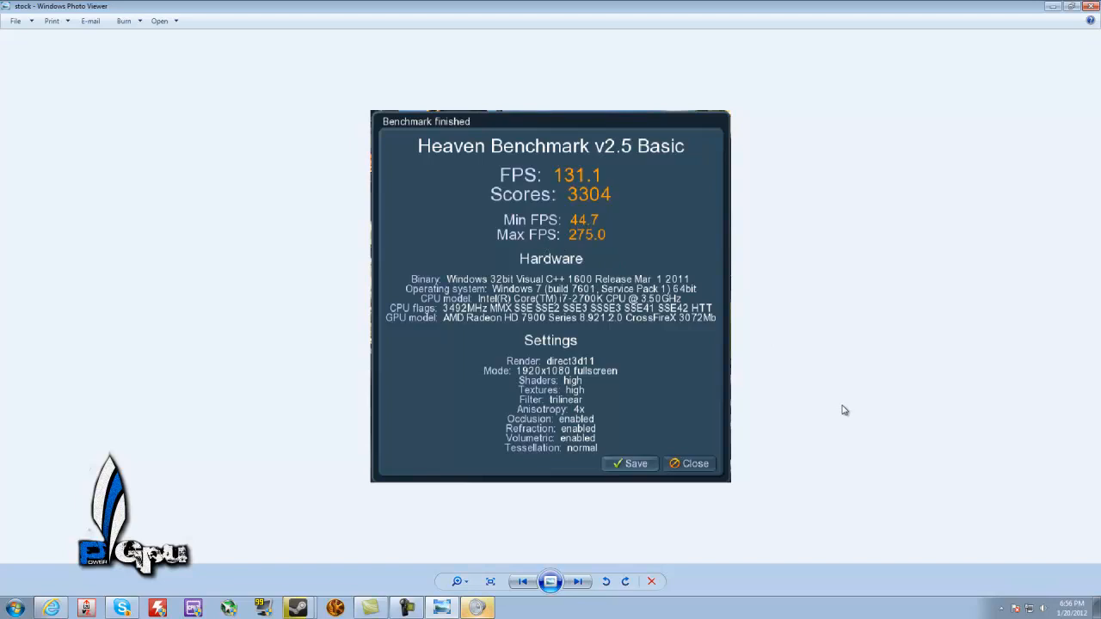
mouse_move(833, 406)
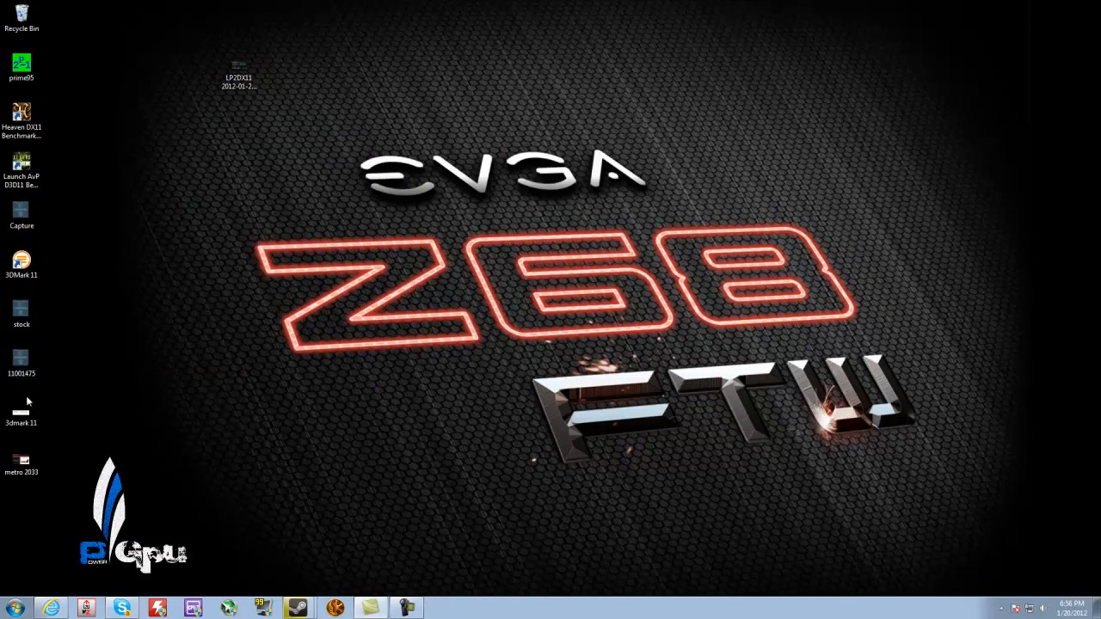
- View the 11001475 desktop screenshot, the Heaven result showing 82.0 FPS
click(21, 360)
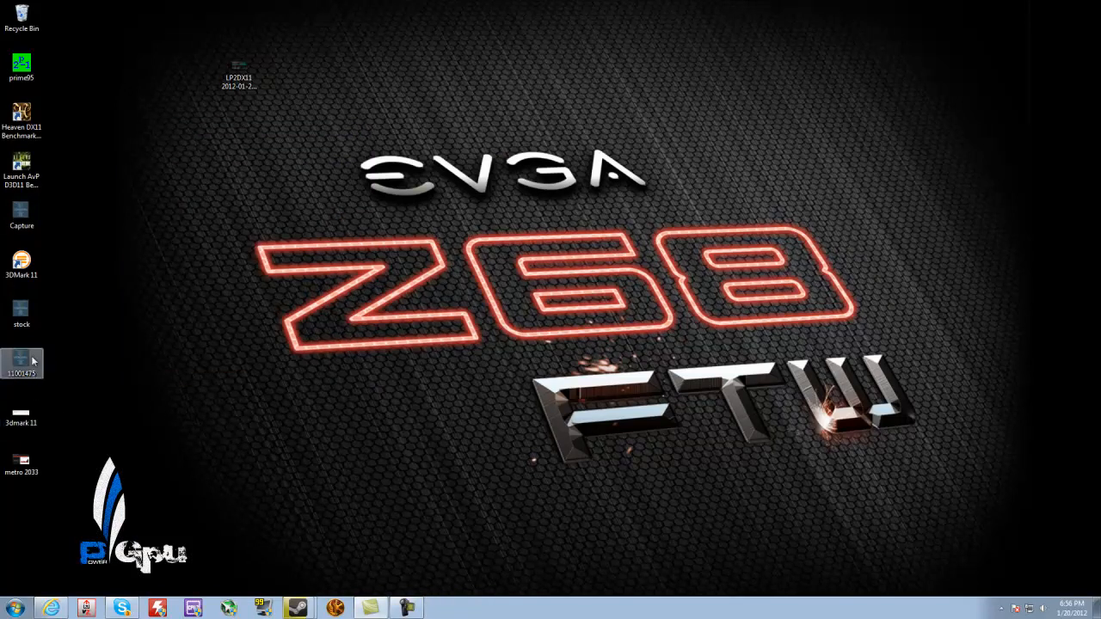
double_click(21, 349)
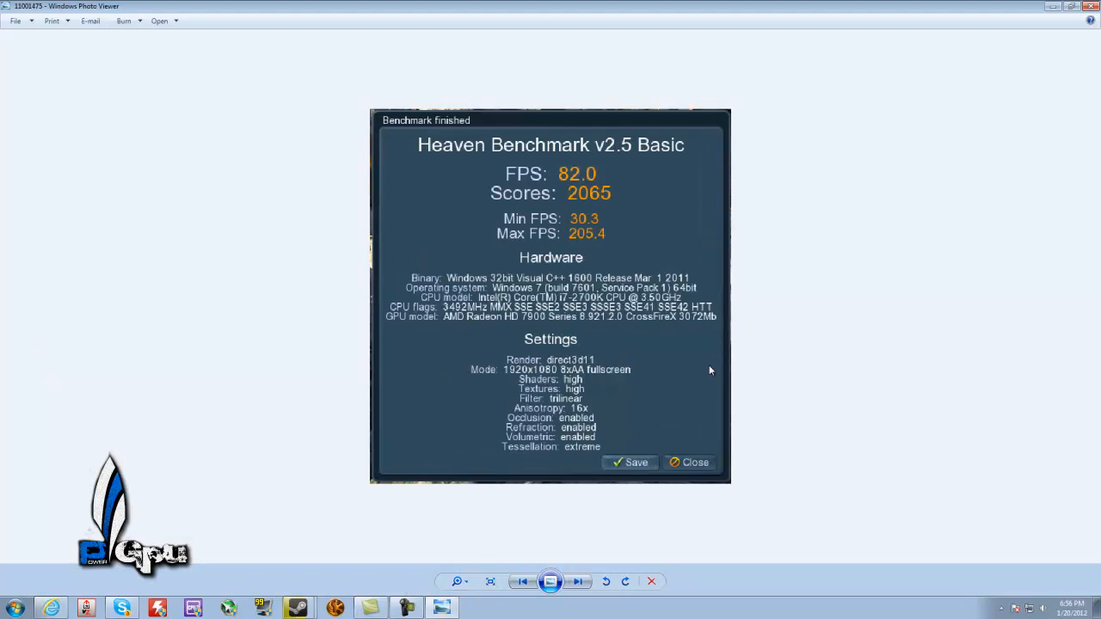
mouse_move(1040, 34)
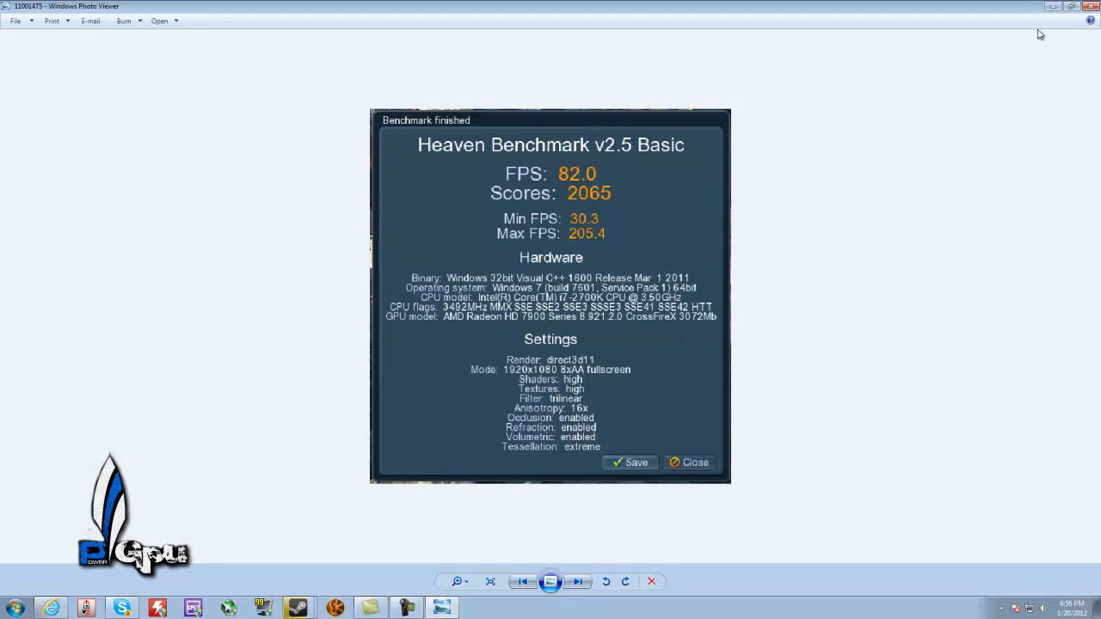
mouse_move(833, 375)
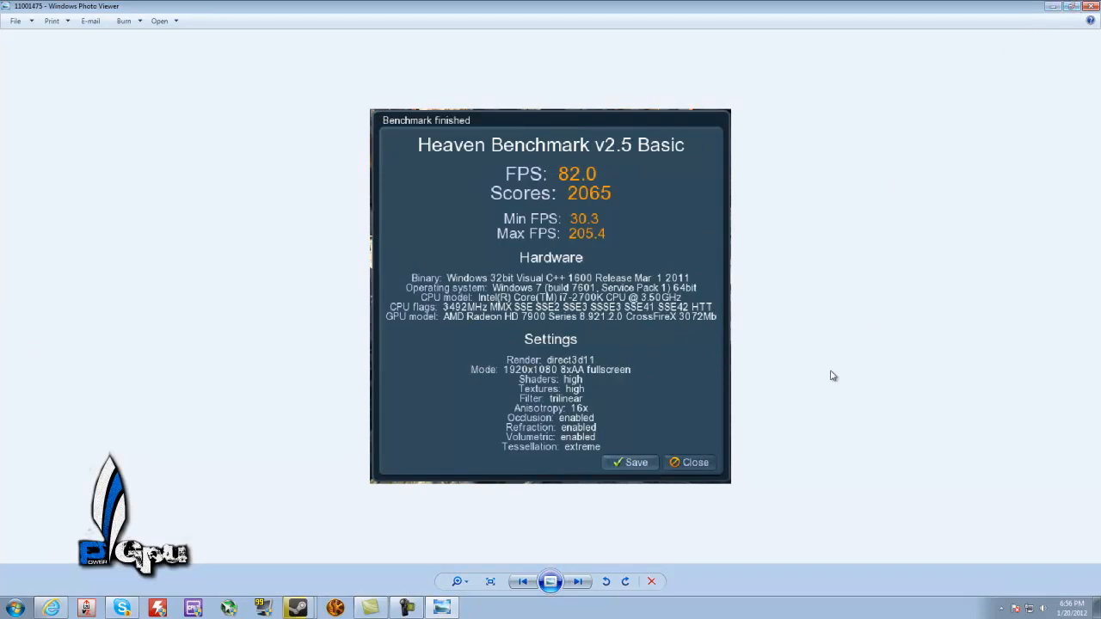
mouse_move(816, 348)
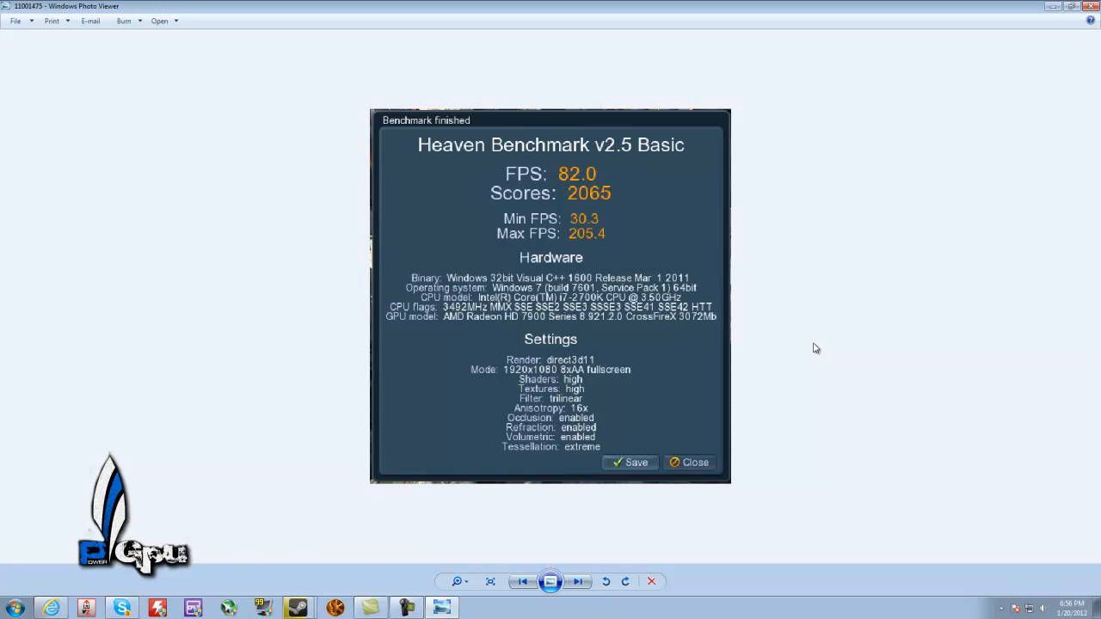
mouse_move(554, 216)
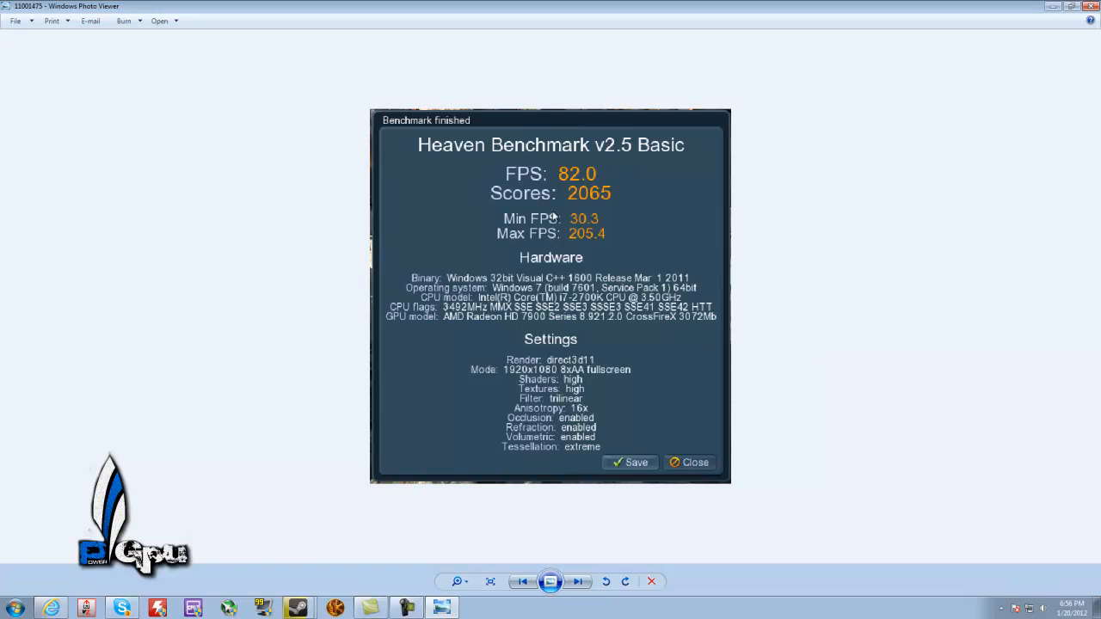
mouse_move(578, 179)
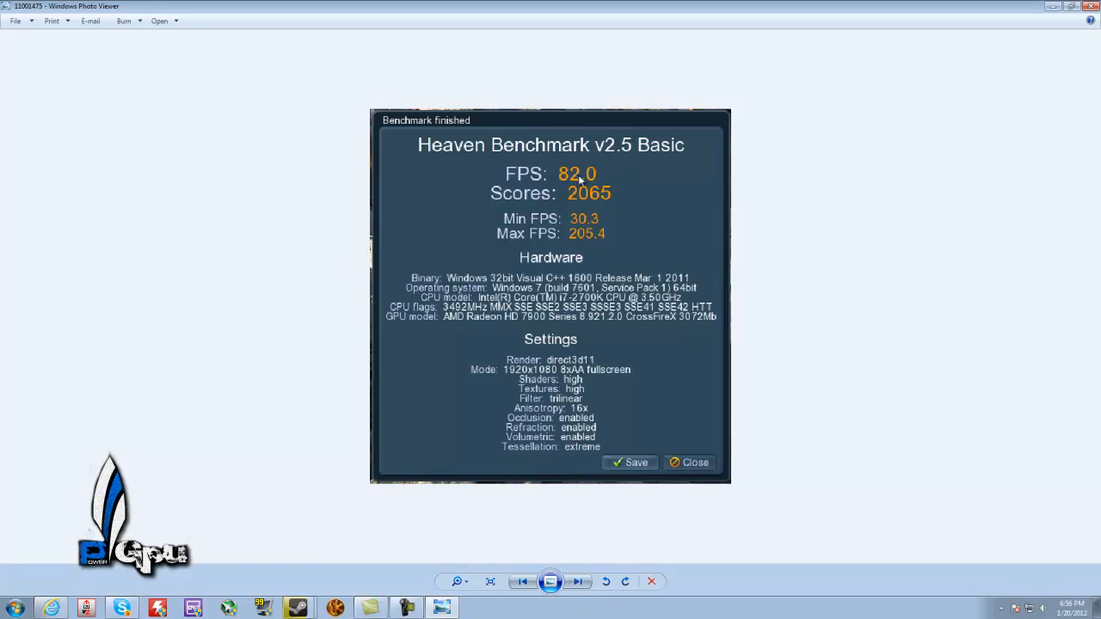
mouse_move(585, 200)
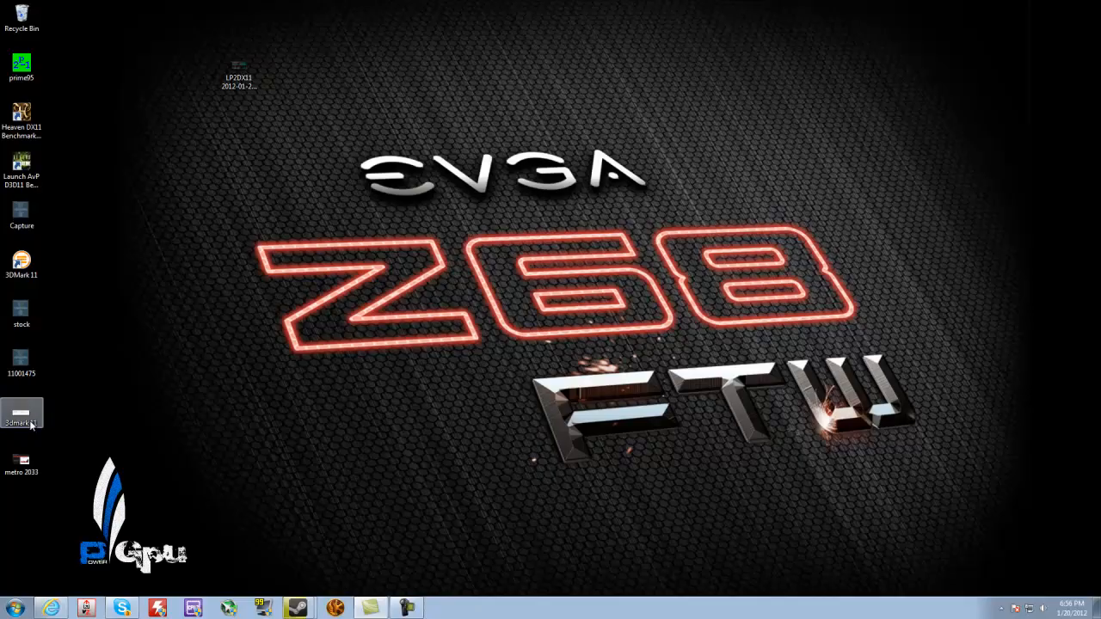
- View the 3DMark 11 result screenshot scoring P13256 3DMarks
double_click(21, 413)
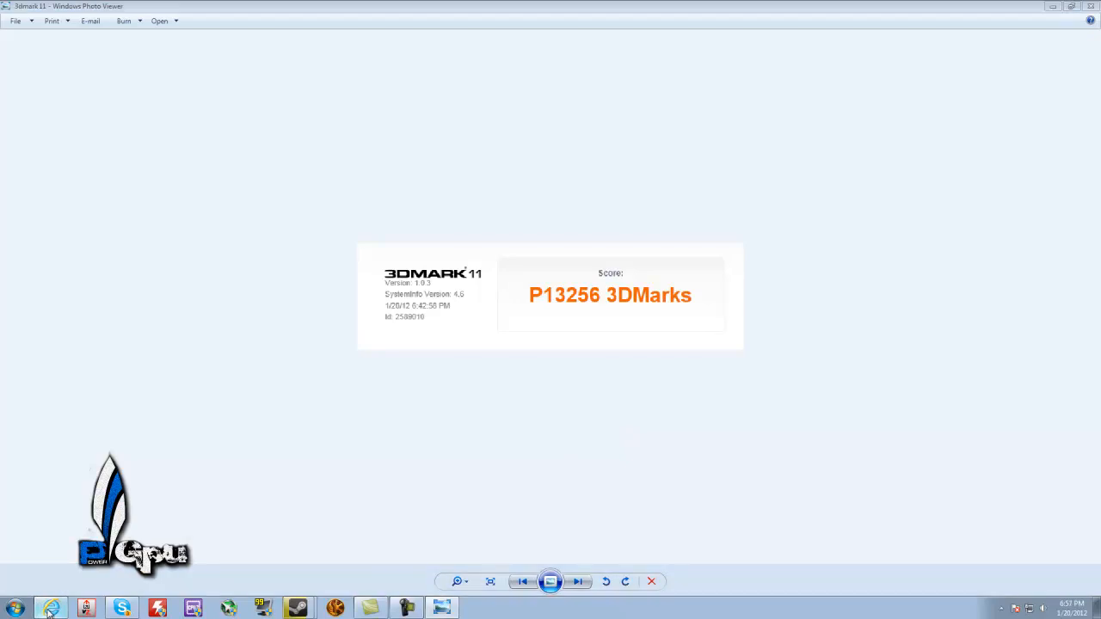
mouse_move(72, 558)
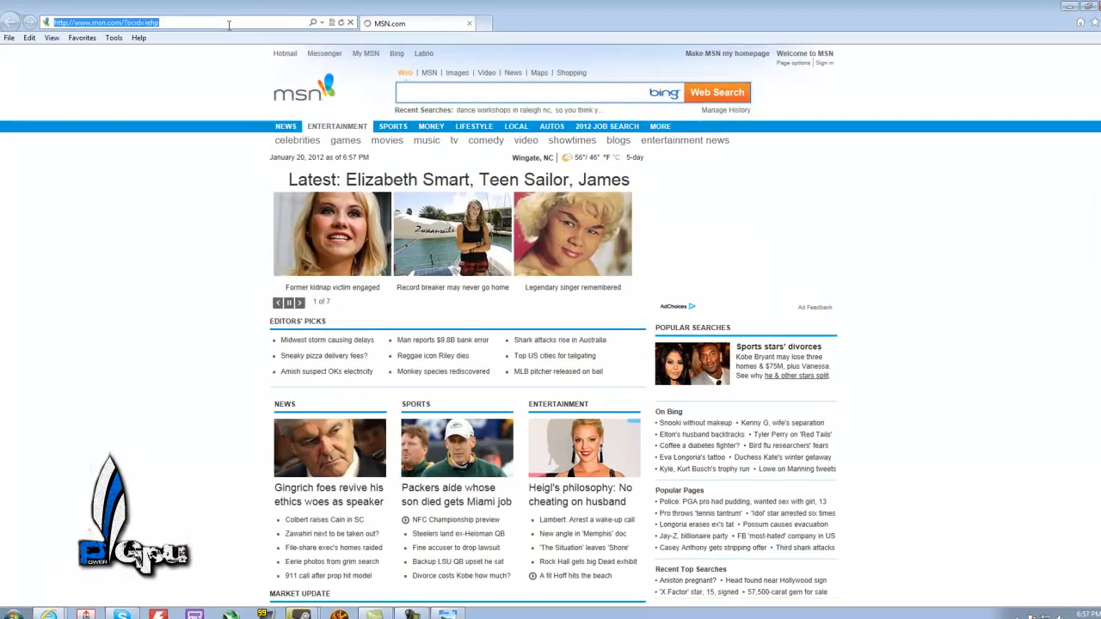
- Navigate the browser to futuremark.com/
text(futuremark.com/)
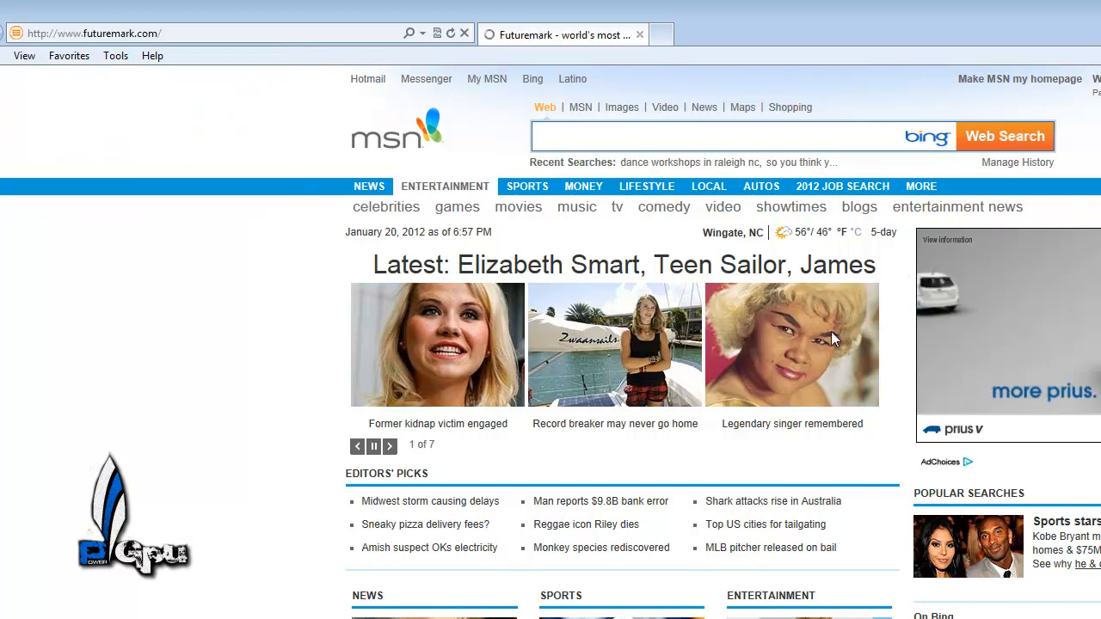
mouse_move(835, 339)
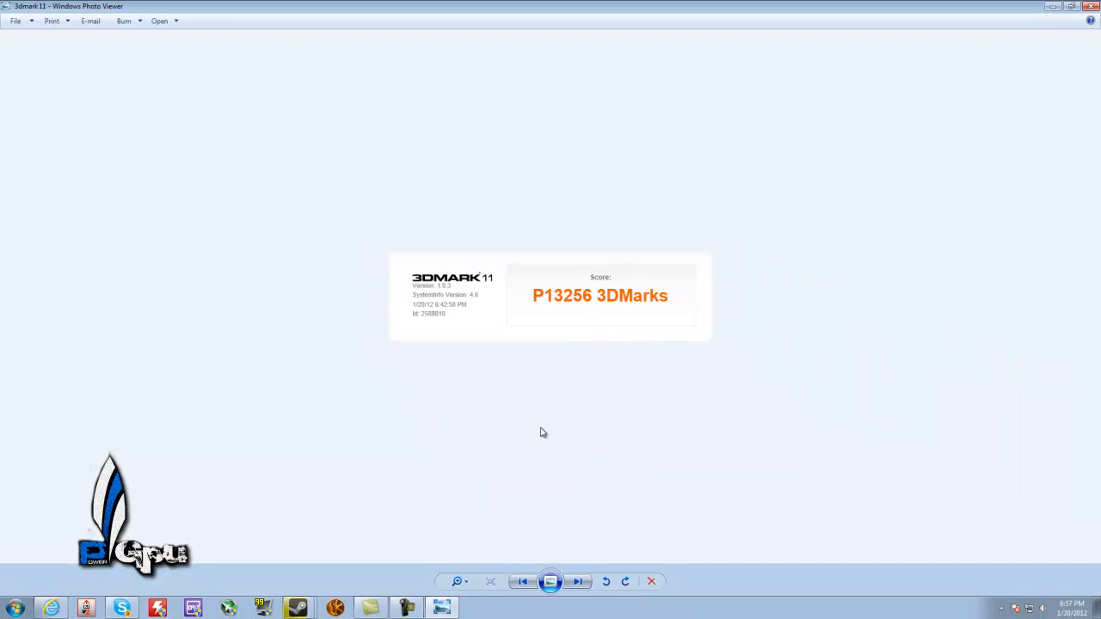
mouse_move(450, 310)
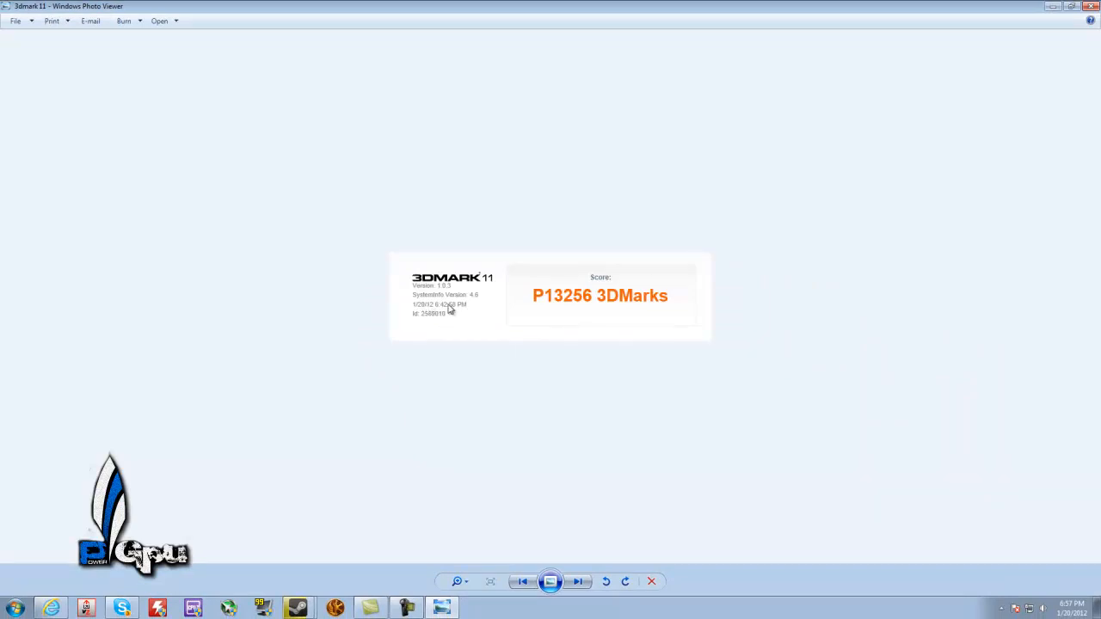
mouse_move(619, 306)
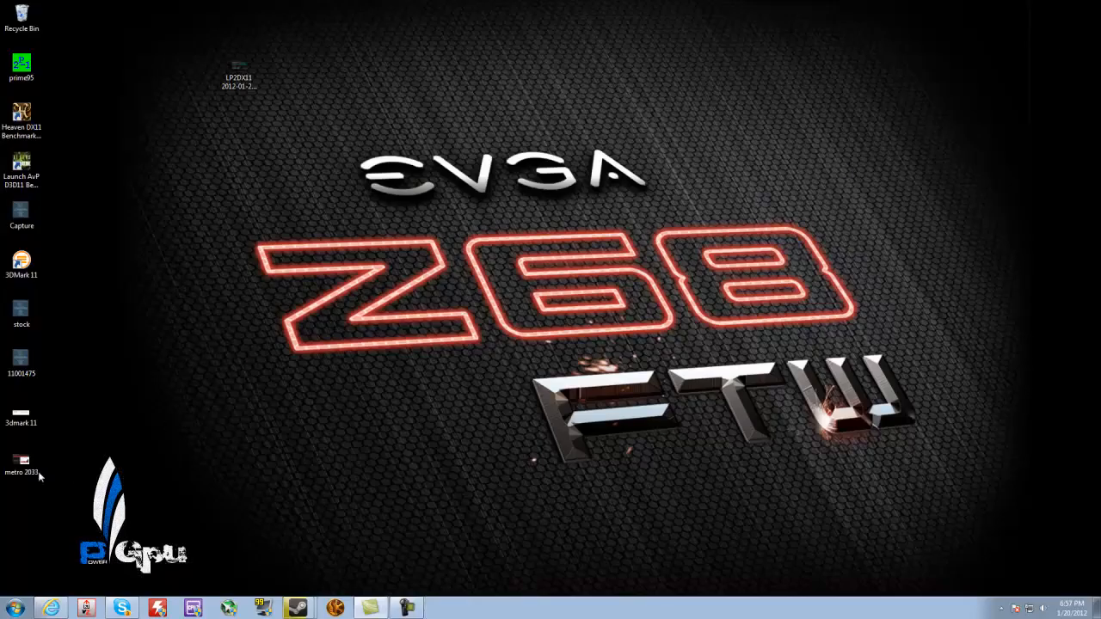
double_click(21, 461)
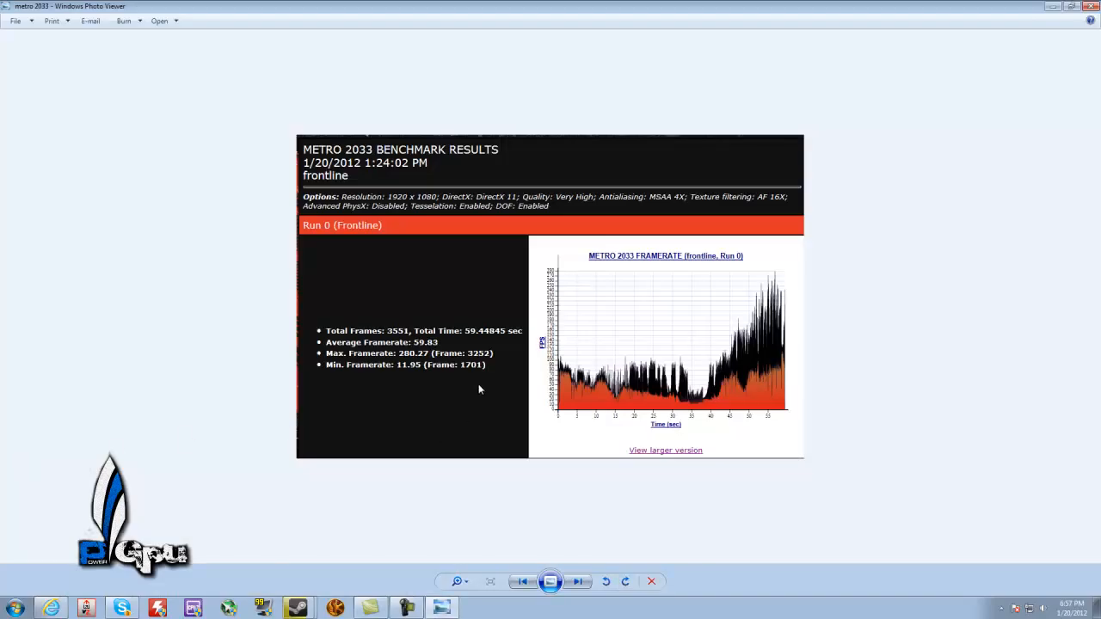
mouse_move(869, 431)
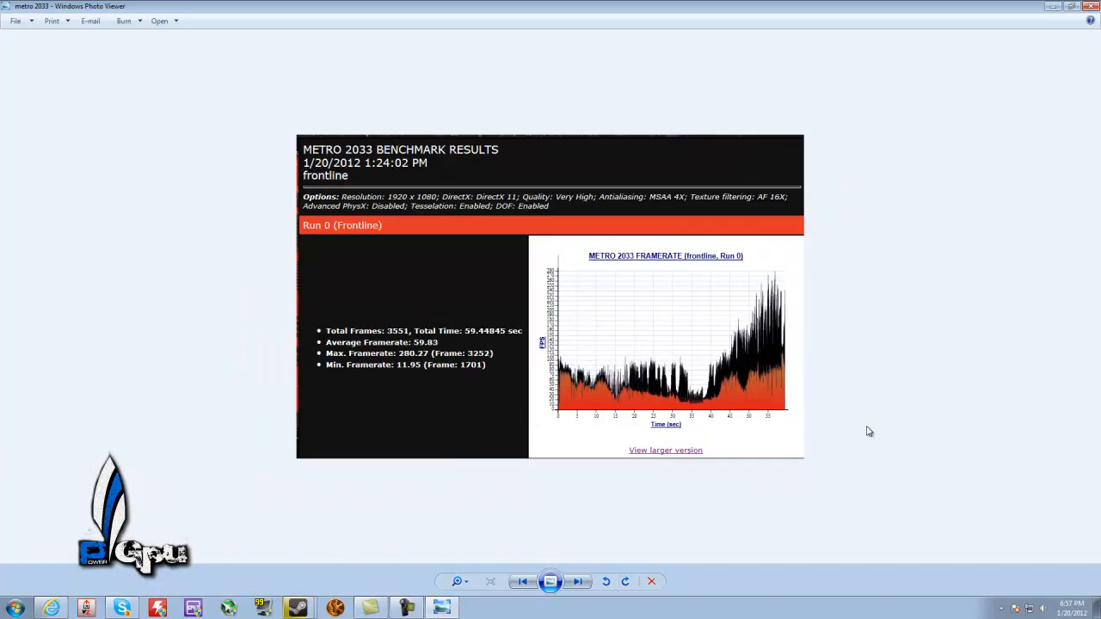
mouse_move(866, 424)
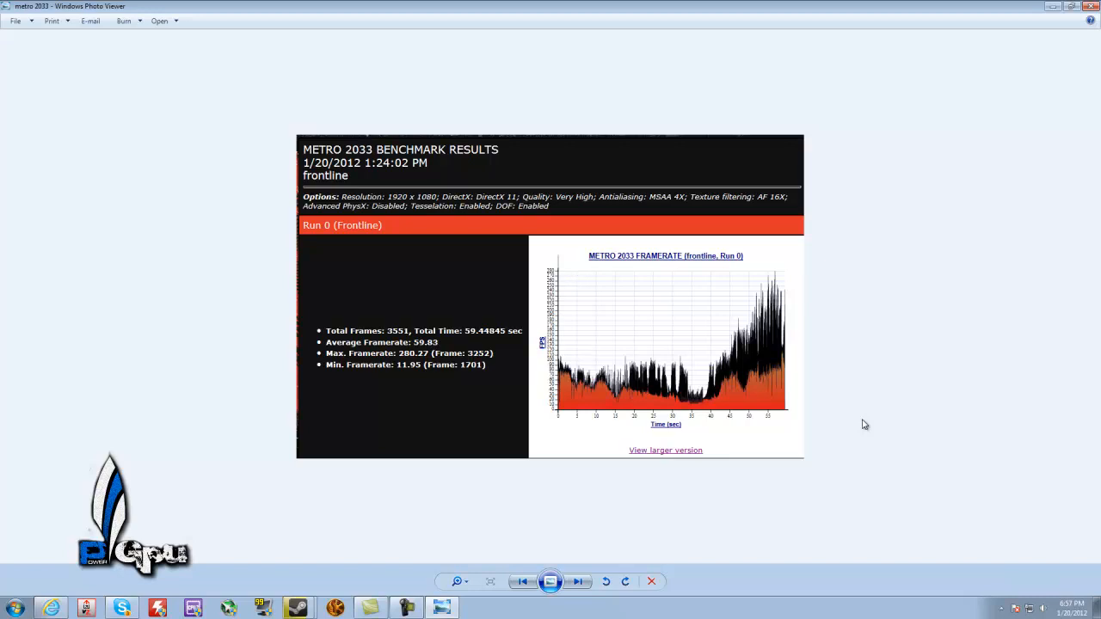
mouse_move(1078, 6)
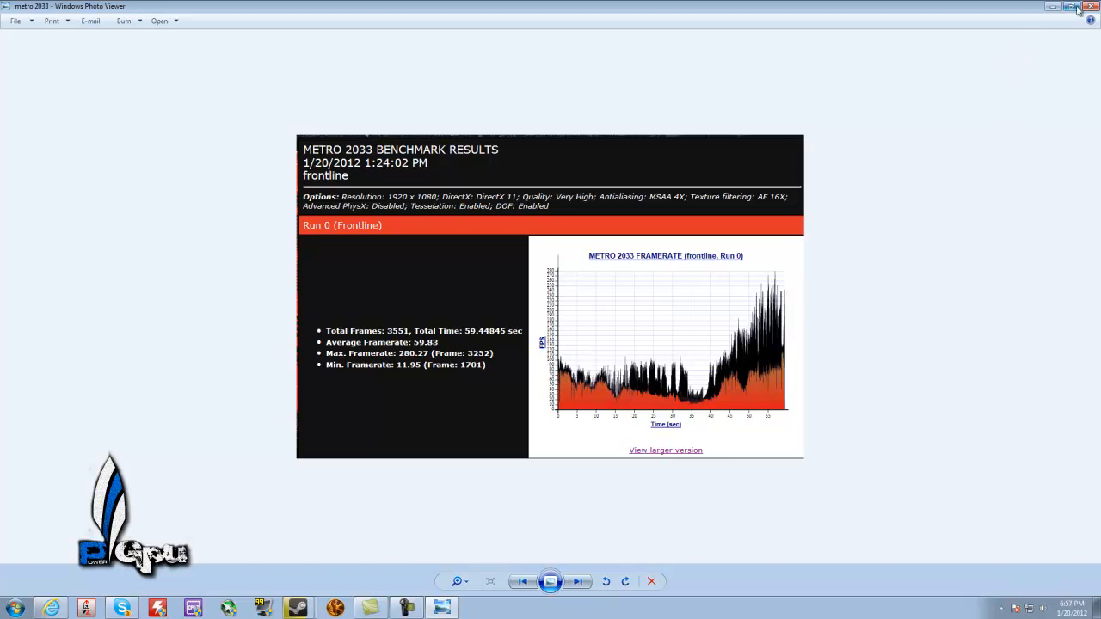
click(1092, 7)
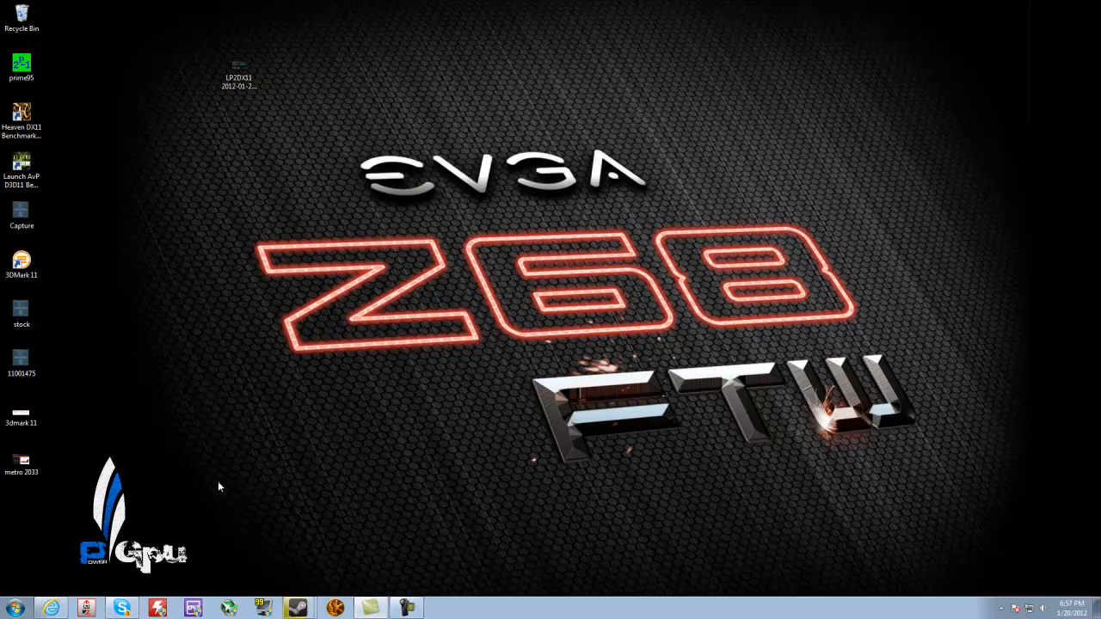
mouse_move(7, 605)
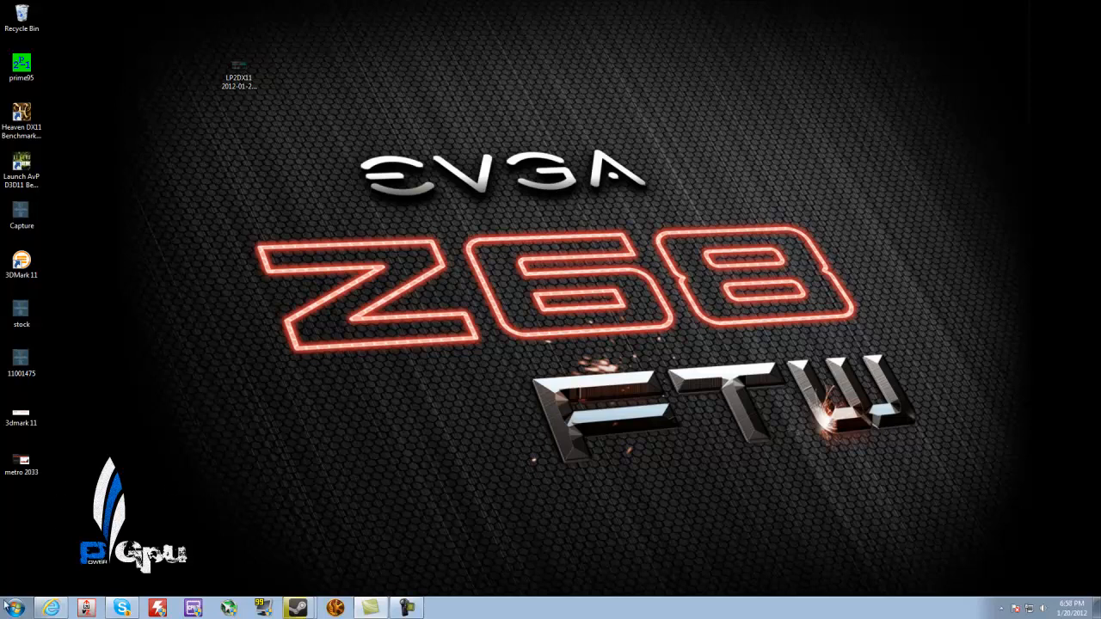
mouse_move(189, 398)
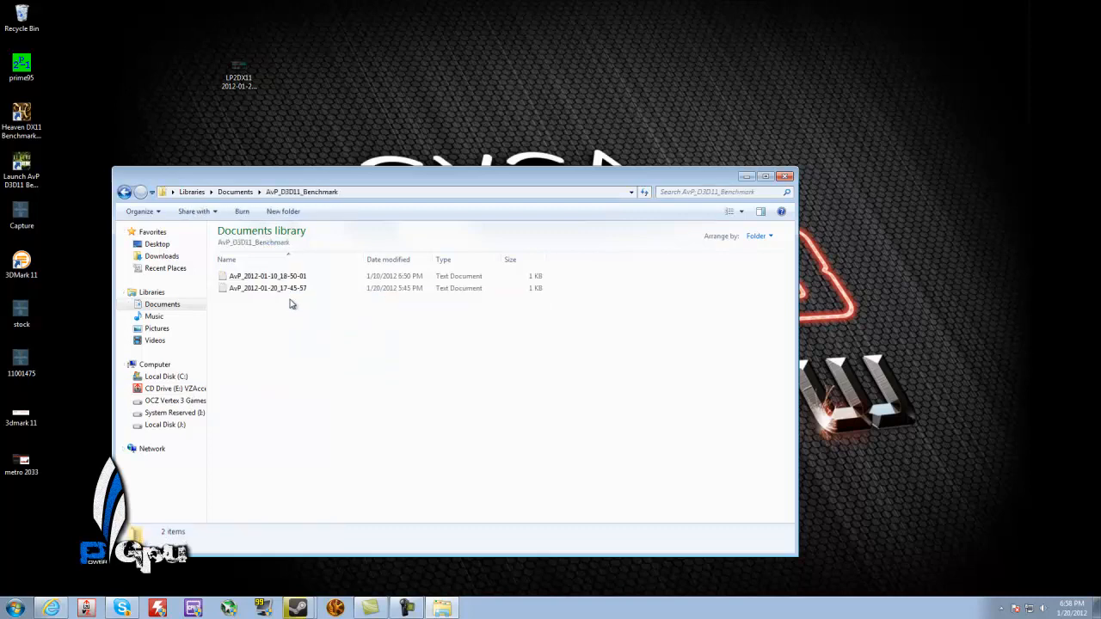
- View the later AvP benchmark report in Notepad, showing 177.7 average FPS
double_click(267, 289)
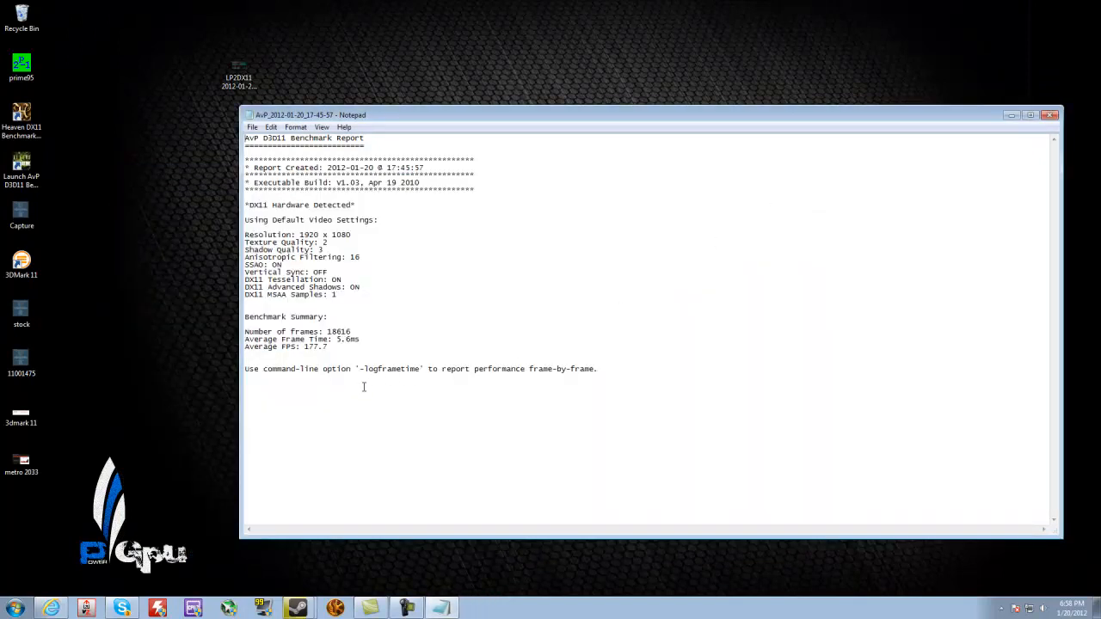
- Review the AvP DX11 report: 18016 frames, 5.6 ms, 177.7 average FPS
double_click(289, 348)
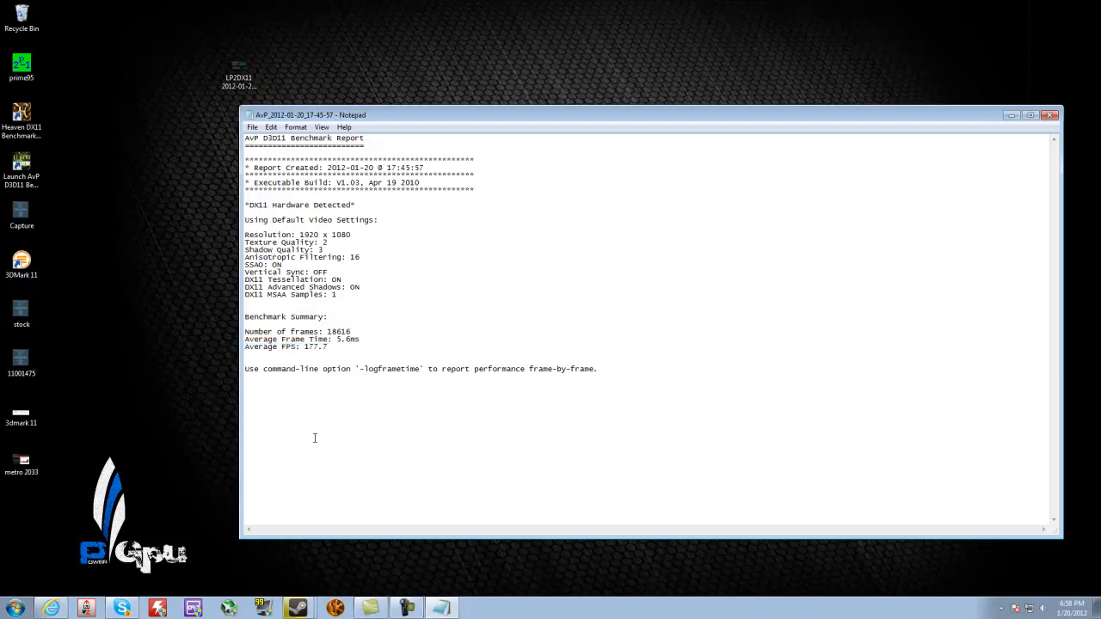
mouse_move(643, 448)
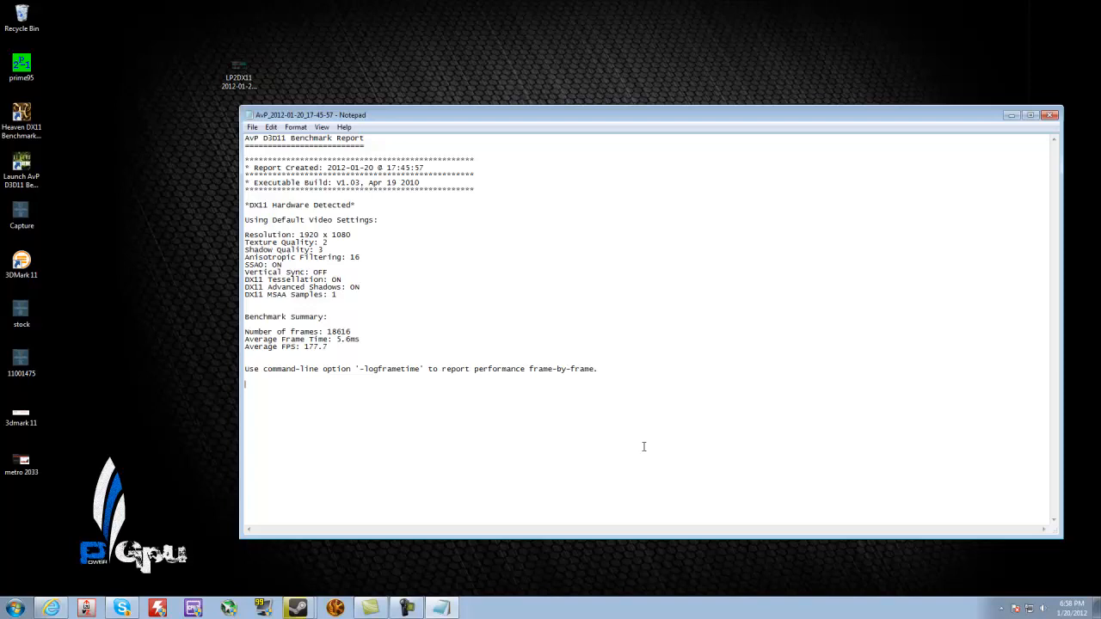
mouse_move(1039, 128)
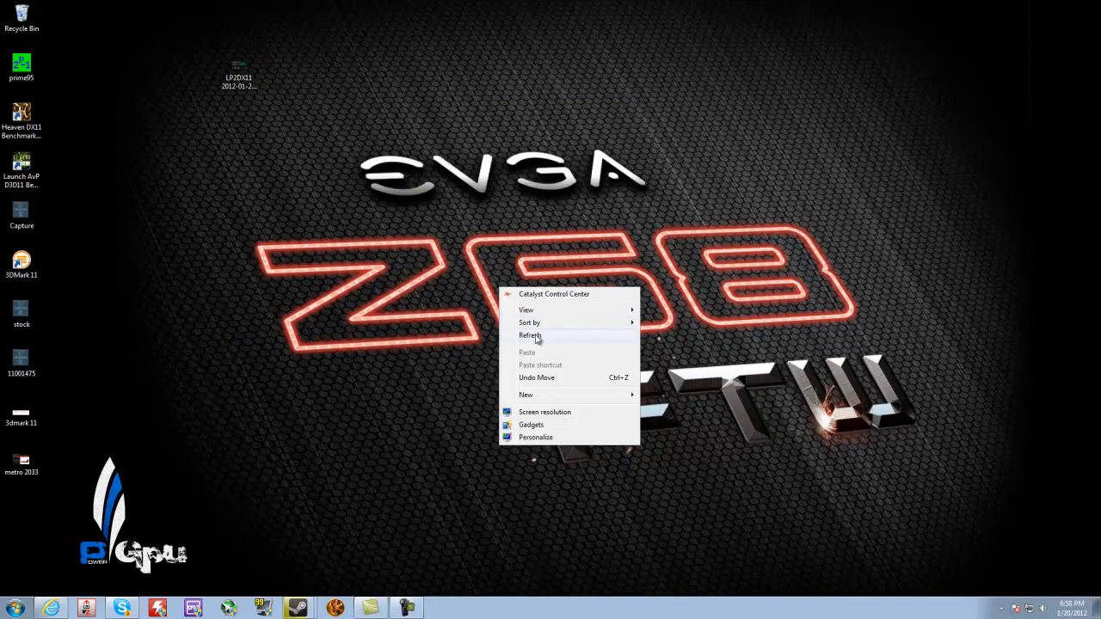
click(530, 336)
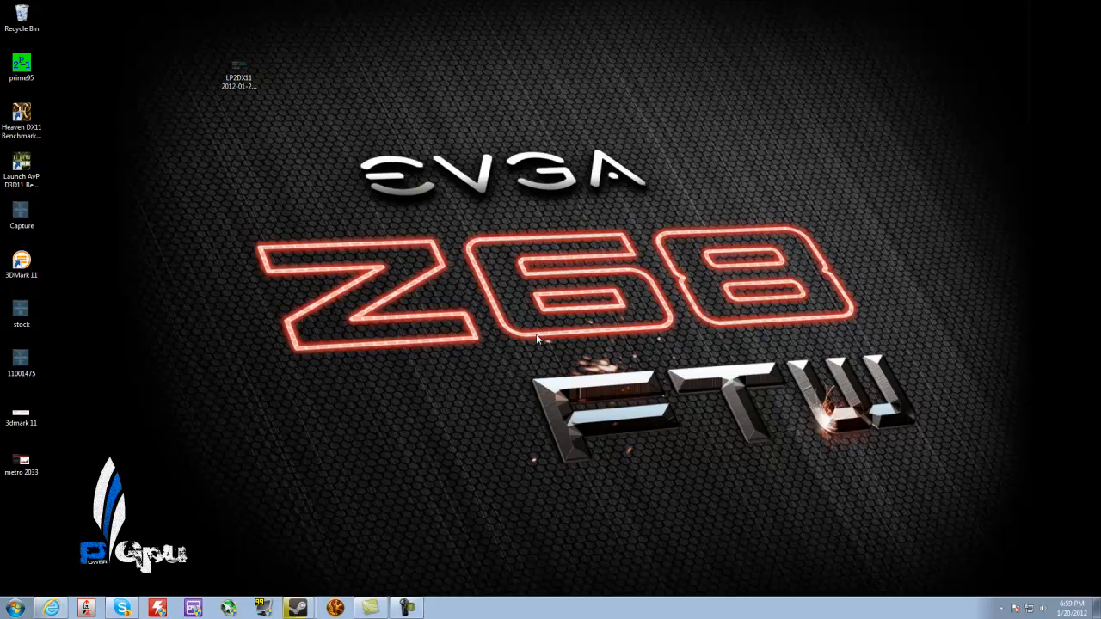
mouse_move(560, 491)
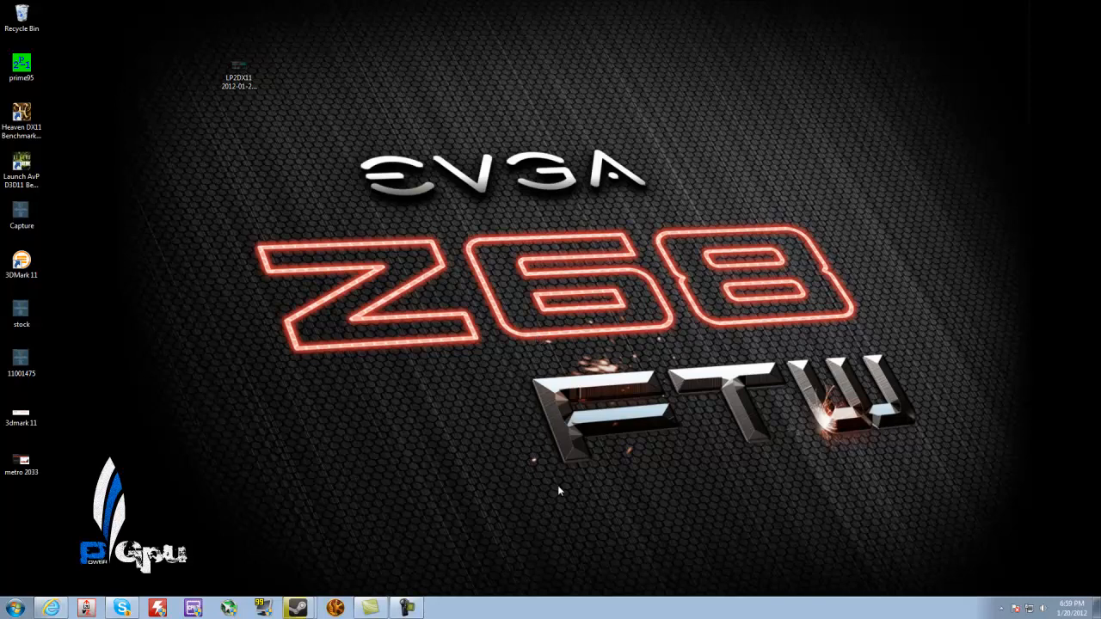
mouse_move(574, 454)
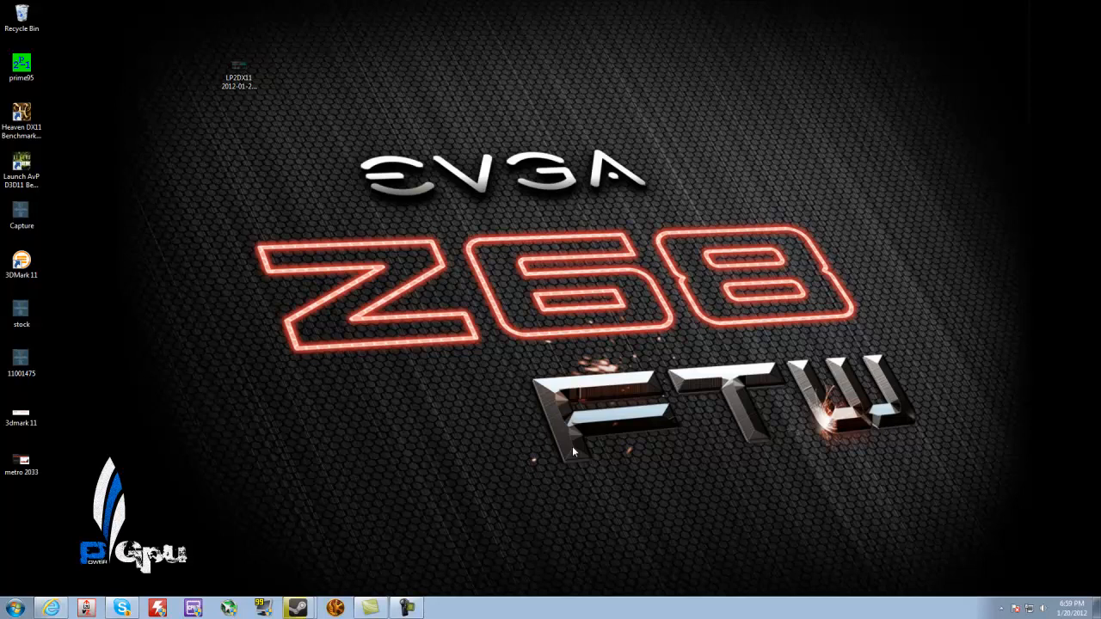
mouse_move(574, 433)
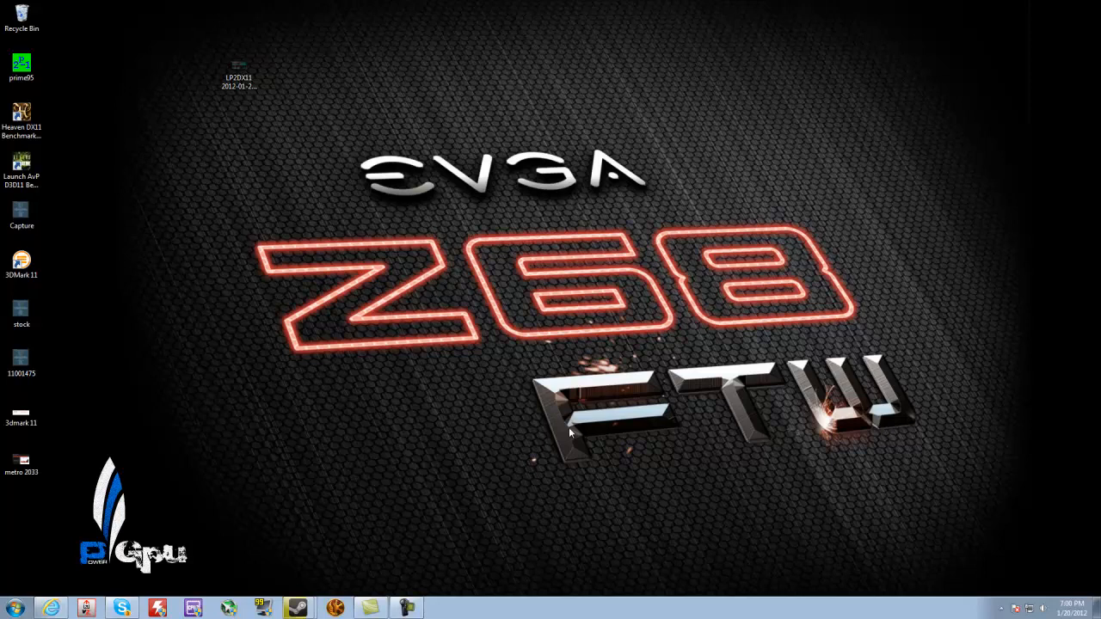
mouse_move(568, 423)
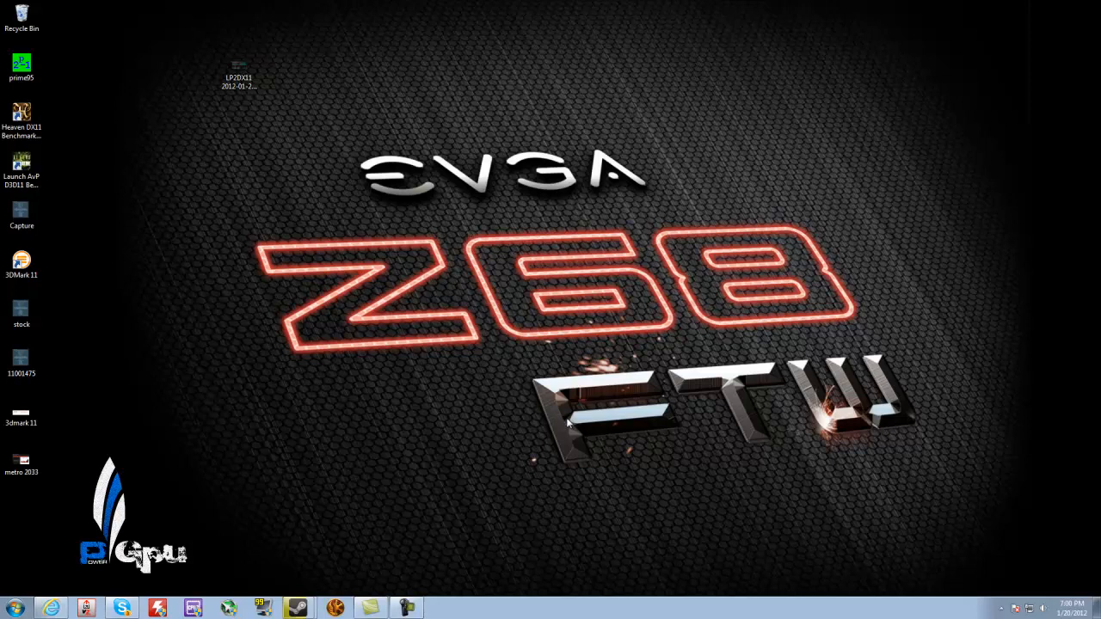